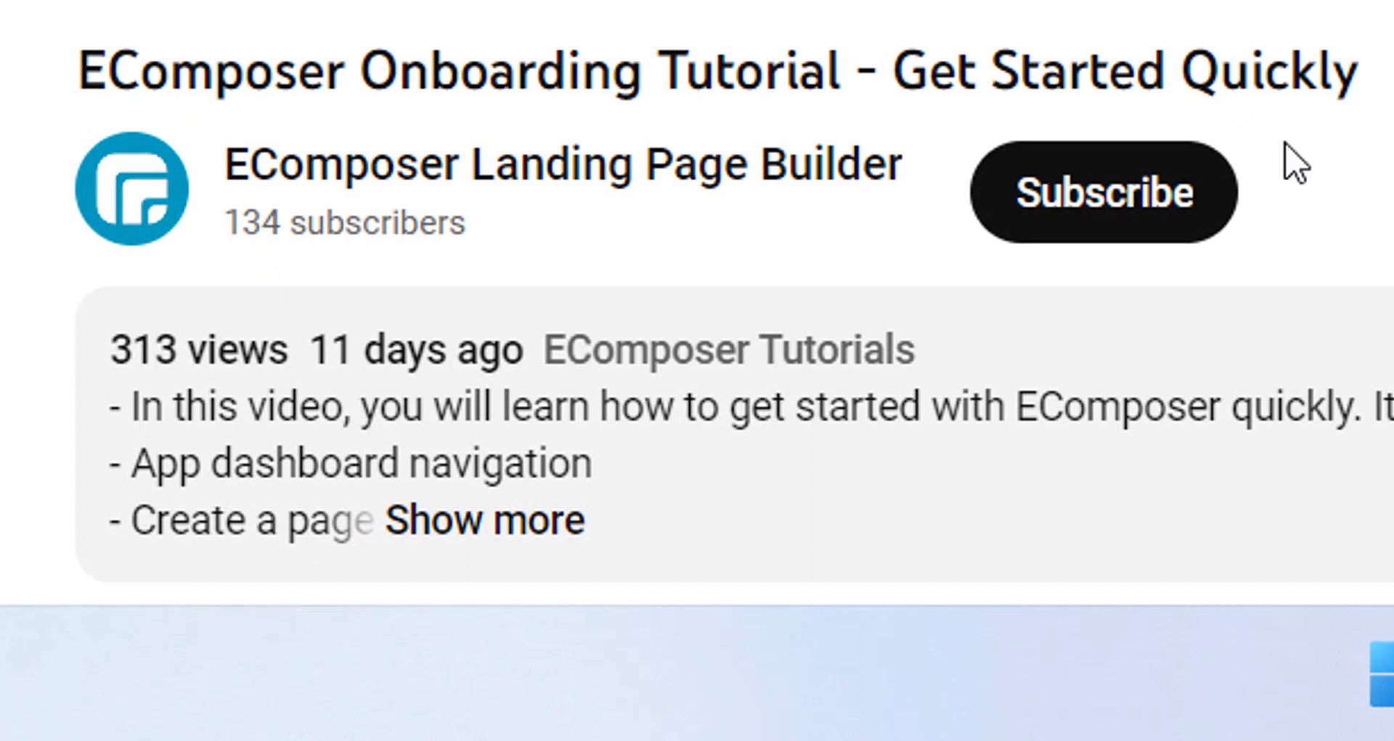
Step: Subscribe to the EComposer Landing Page Builder channel, then switch to the Shopify tab
click(1103, 191)
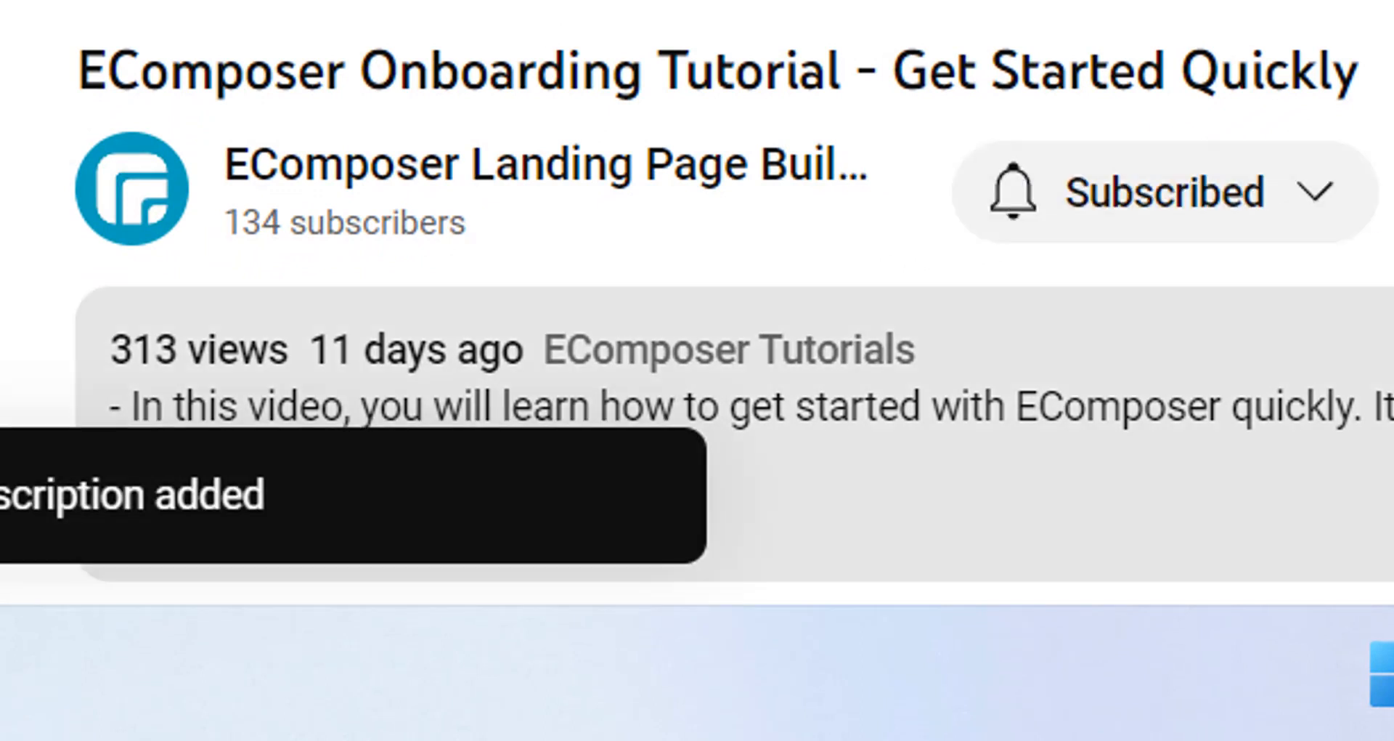
scroll(down, 3)
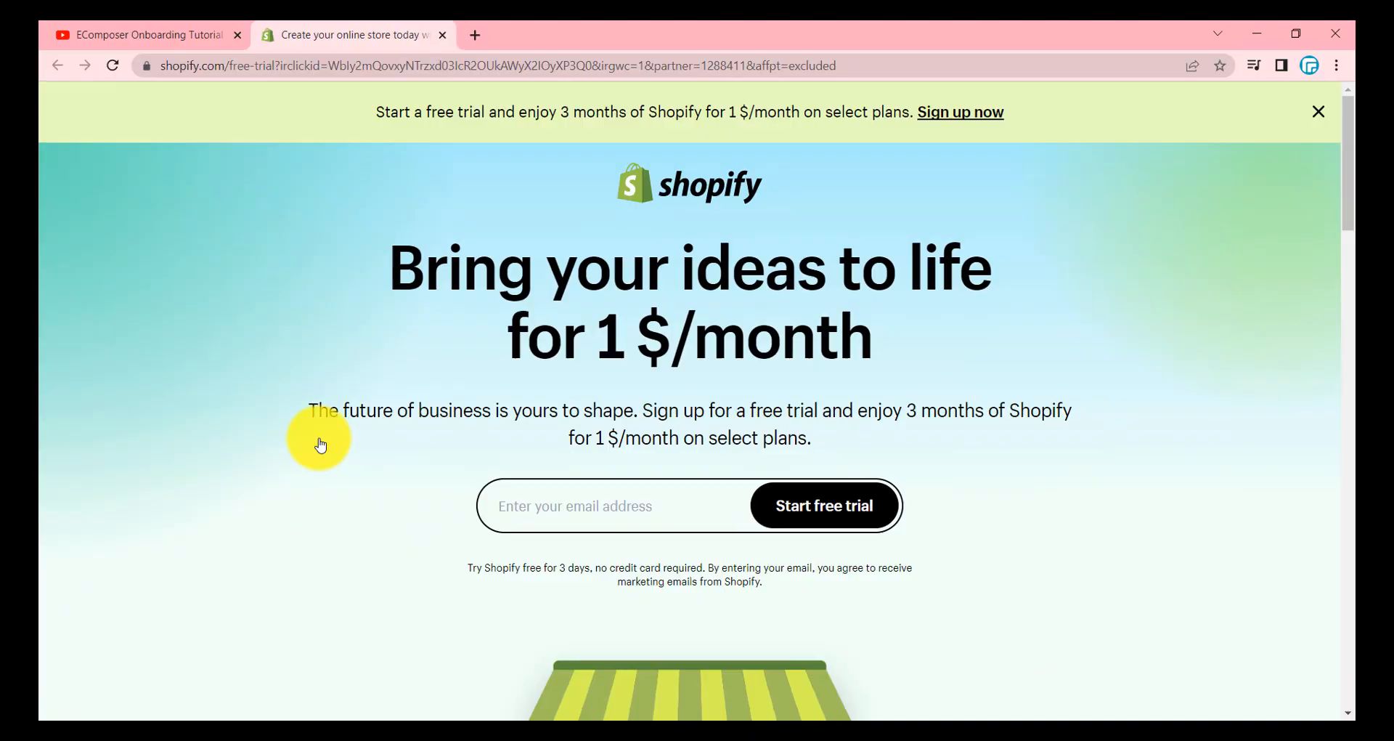
click(145, 34)
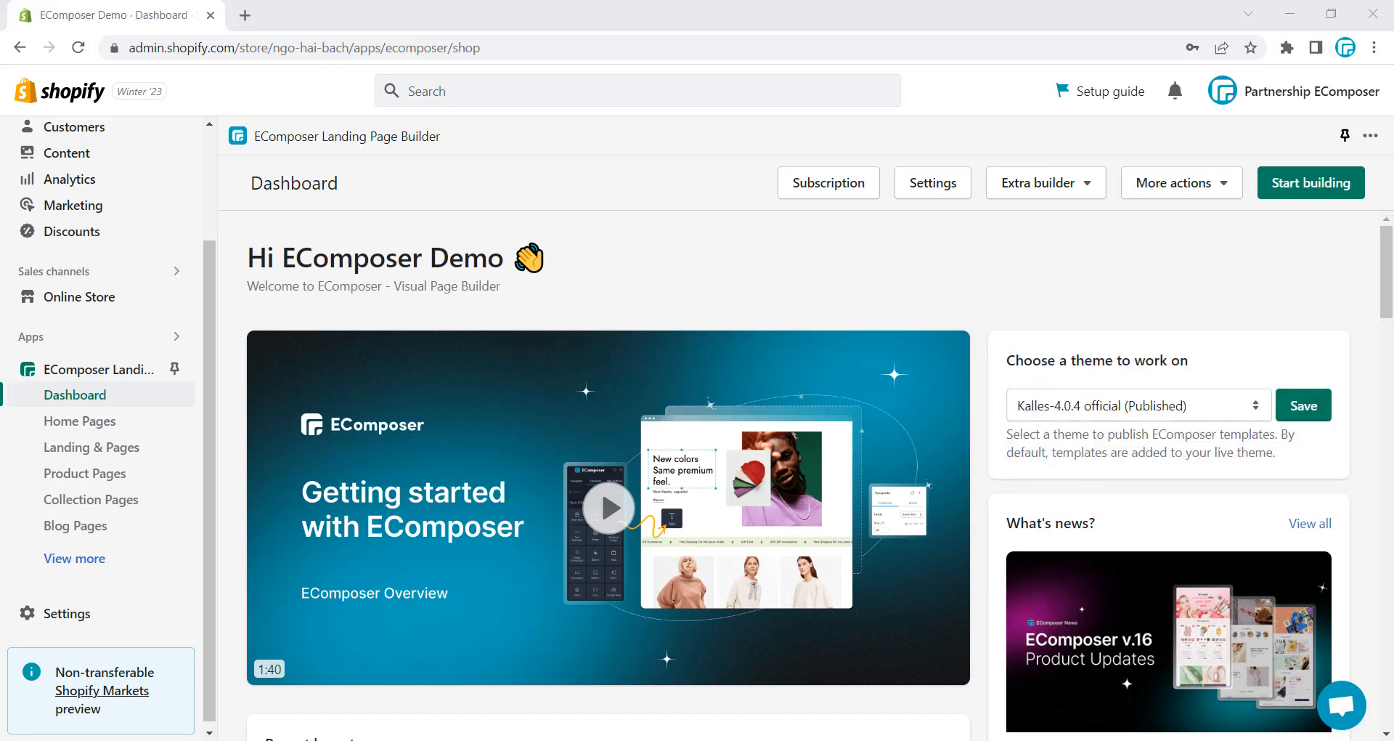
mouse_move(1342, 241)
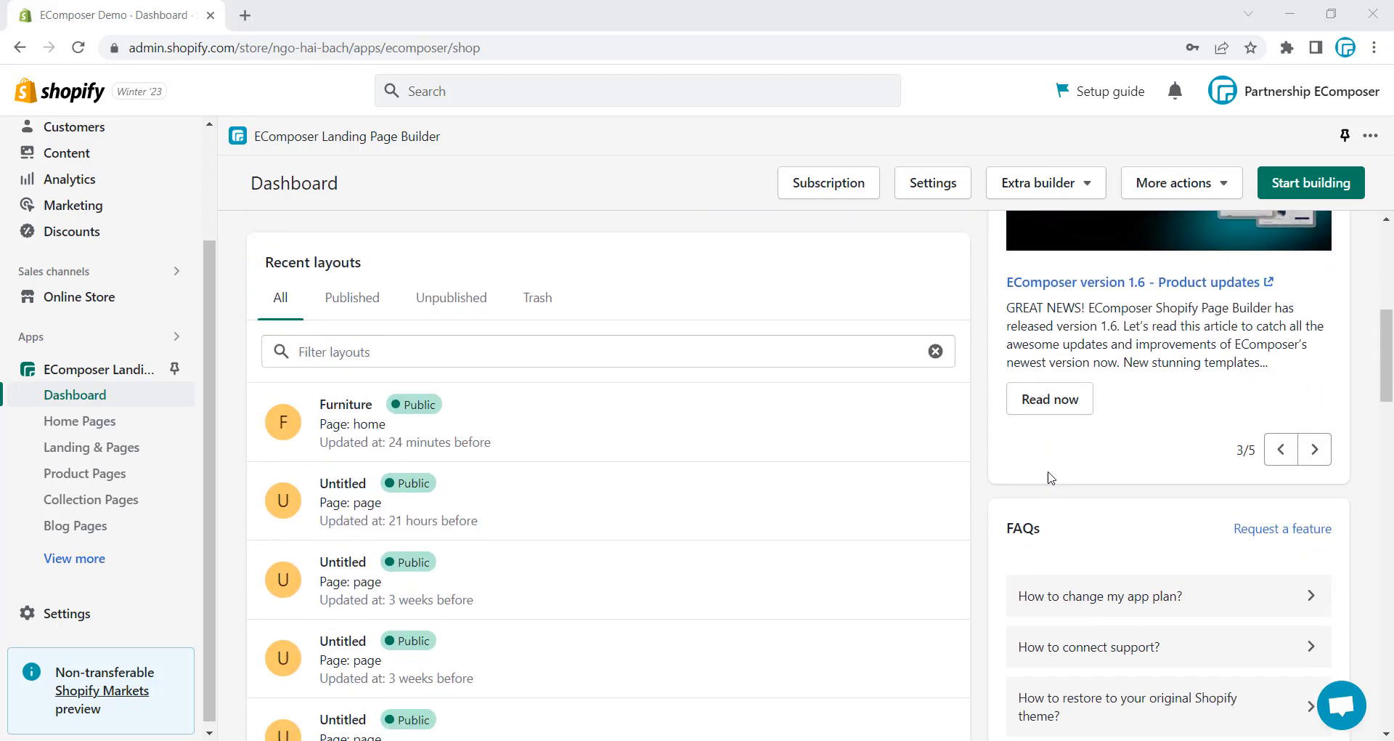
mouse_move(671, 434)
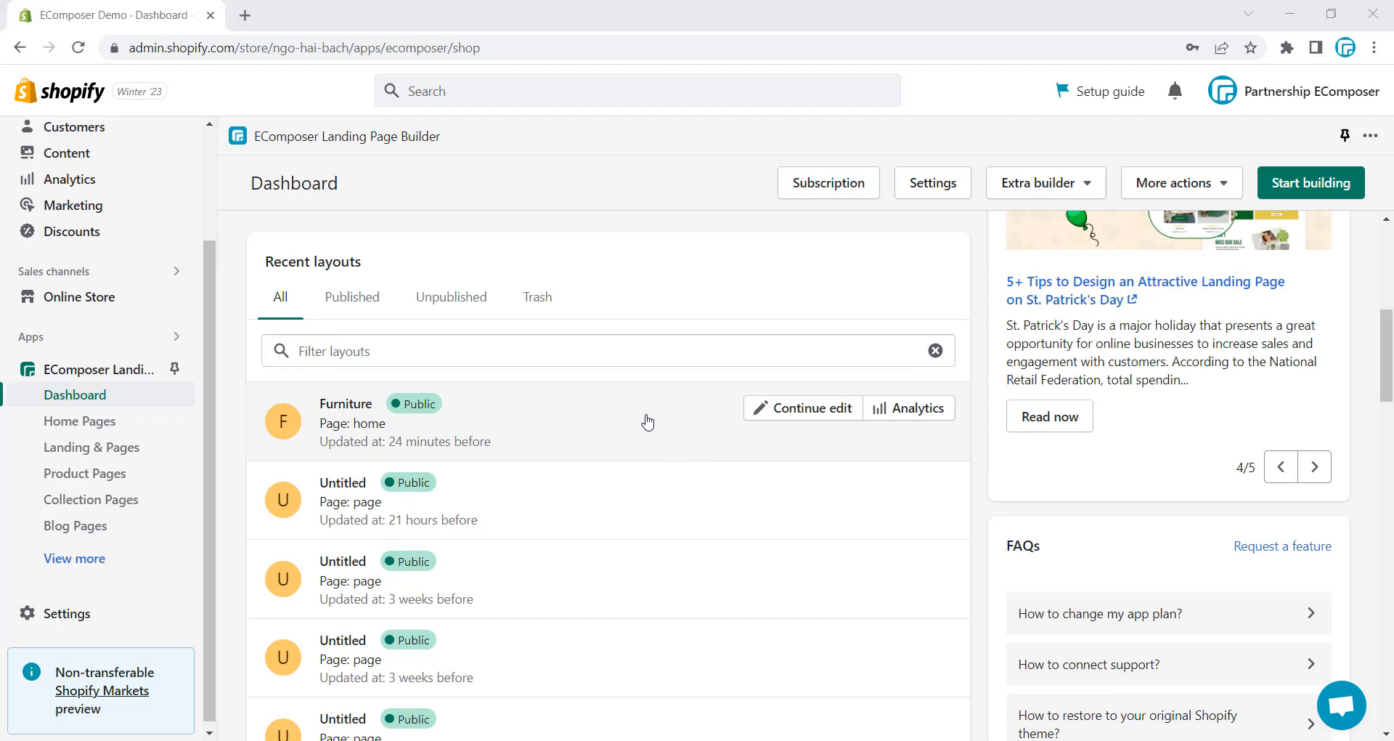
Step: Continue editing the Furniture home-page layout from Recent layouts
click(801, 408)
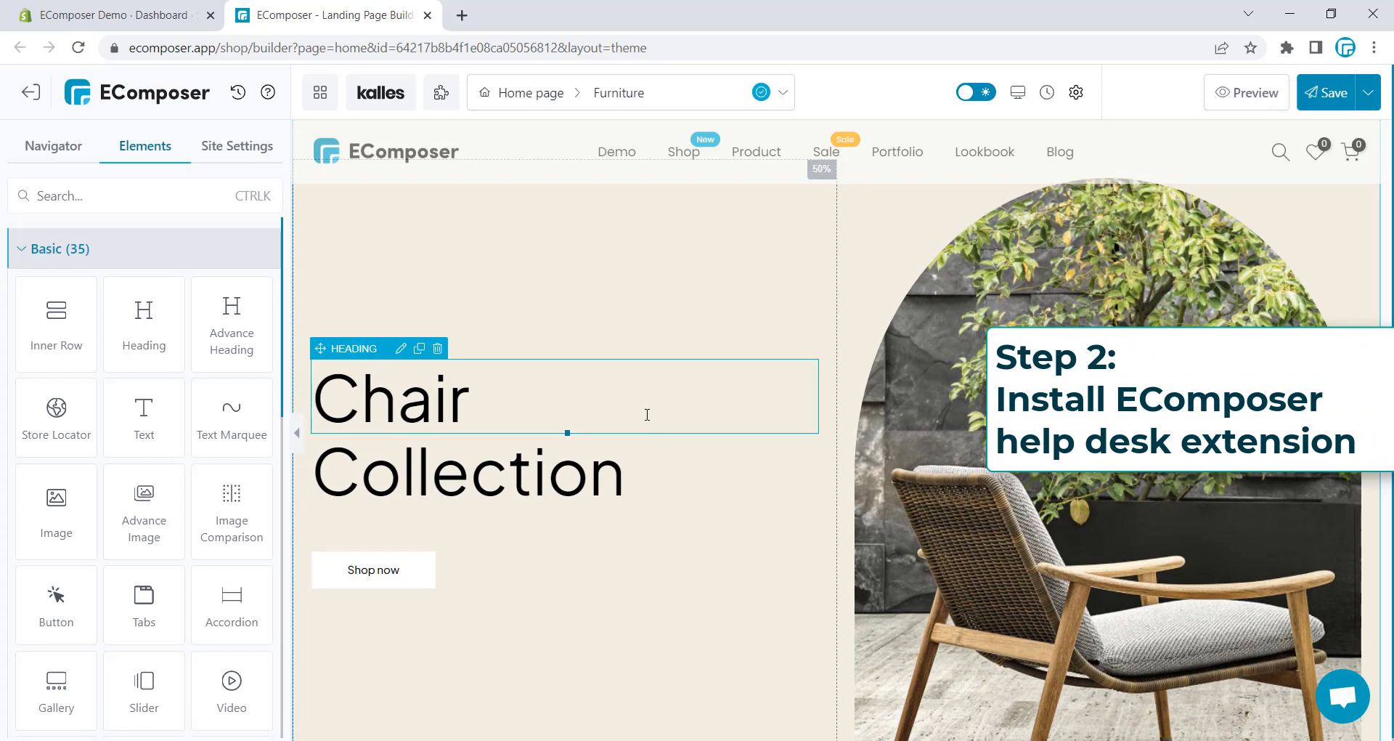
mouse_move(647, 411)
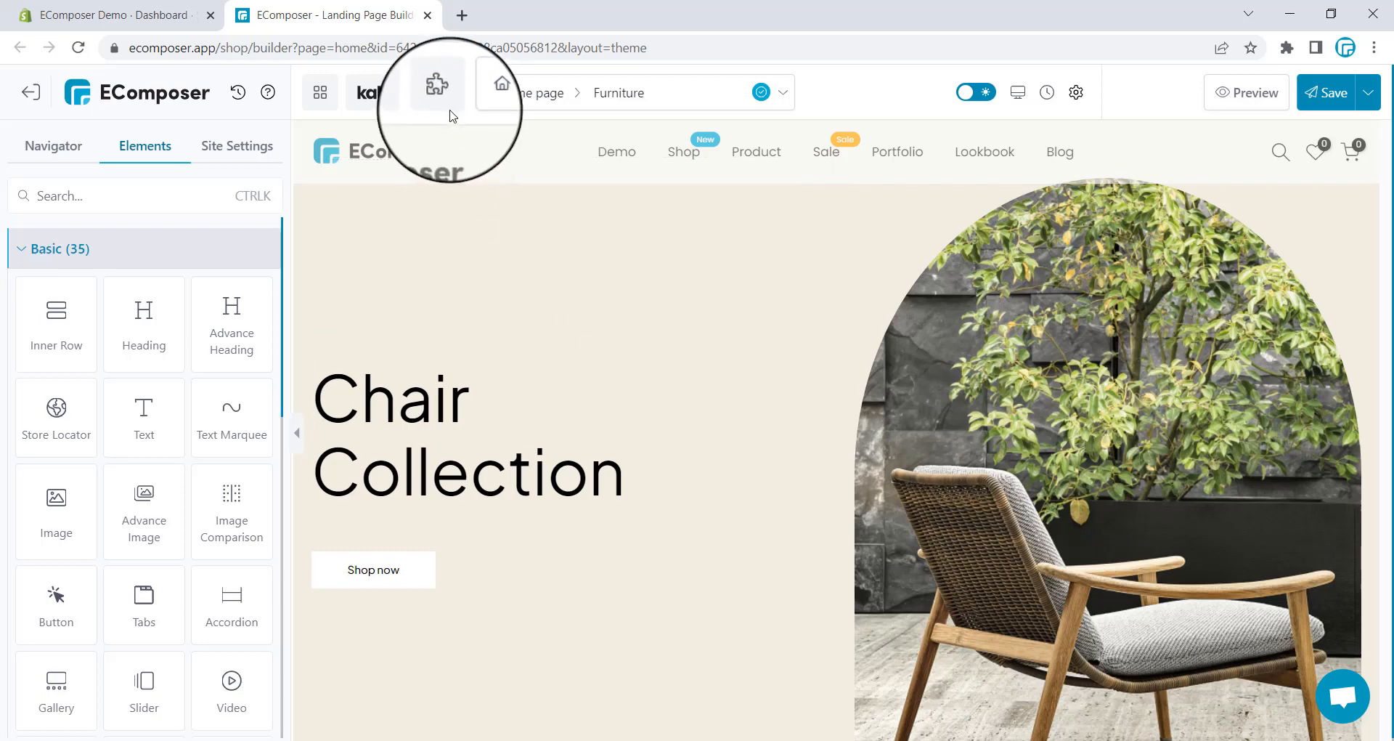
mouse_move(436, 91)
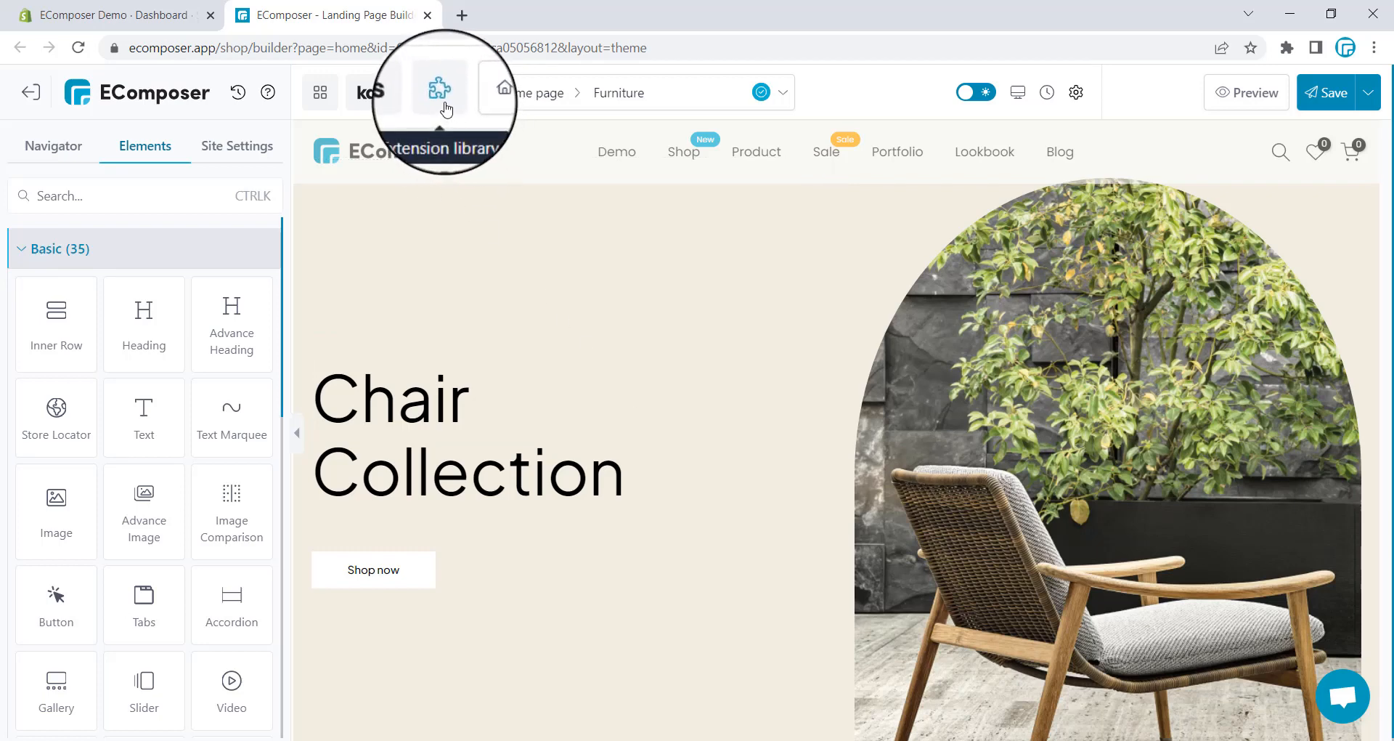
Step: Show the builder's available extensions and bring up the full Extension Library with Add More
click(60, 249)
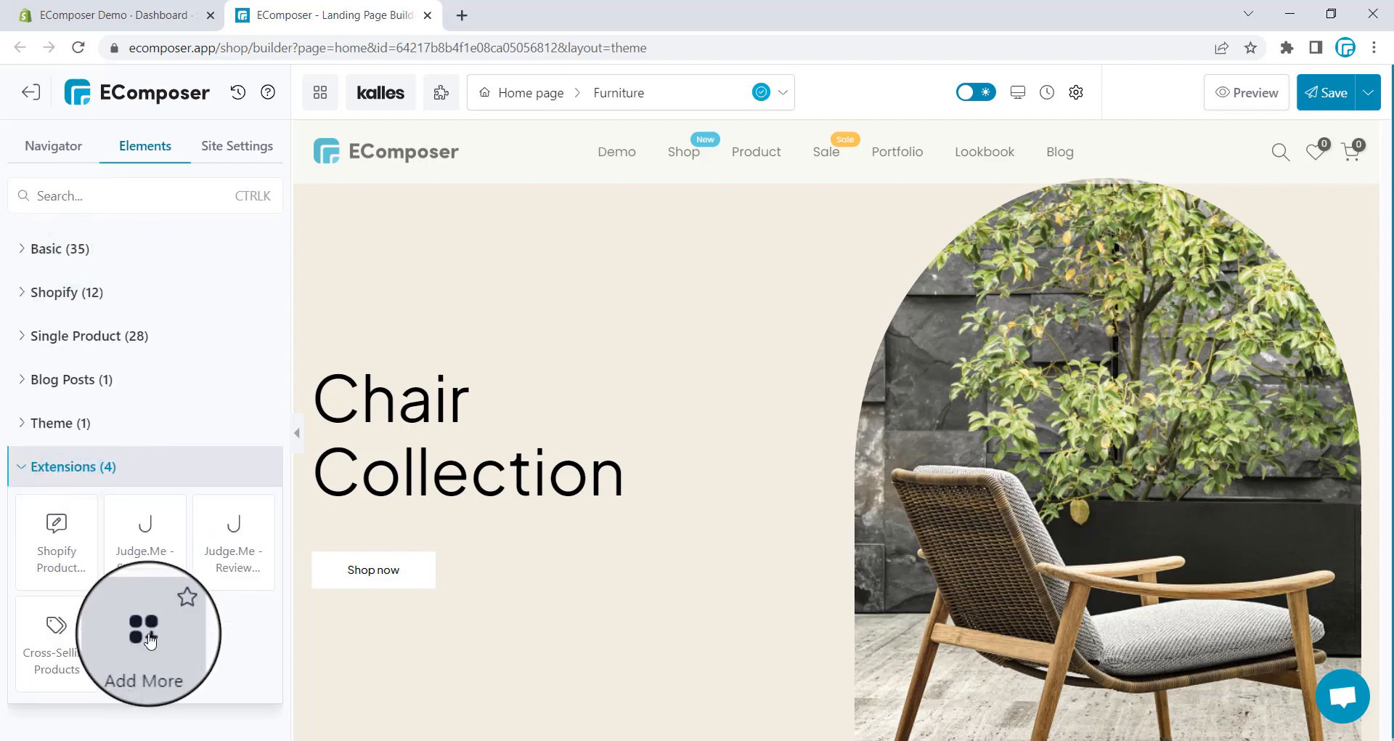
click(143, 624)
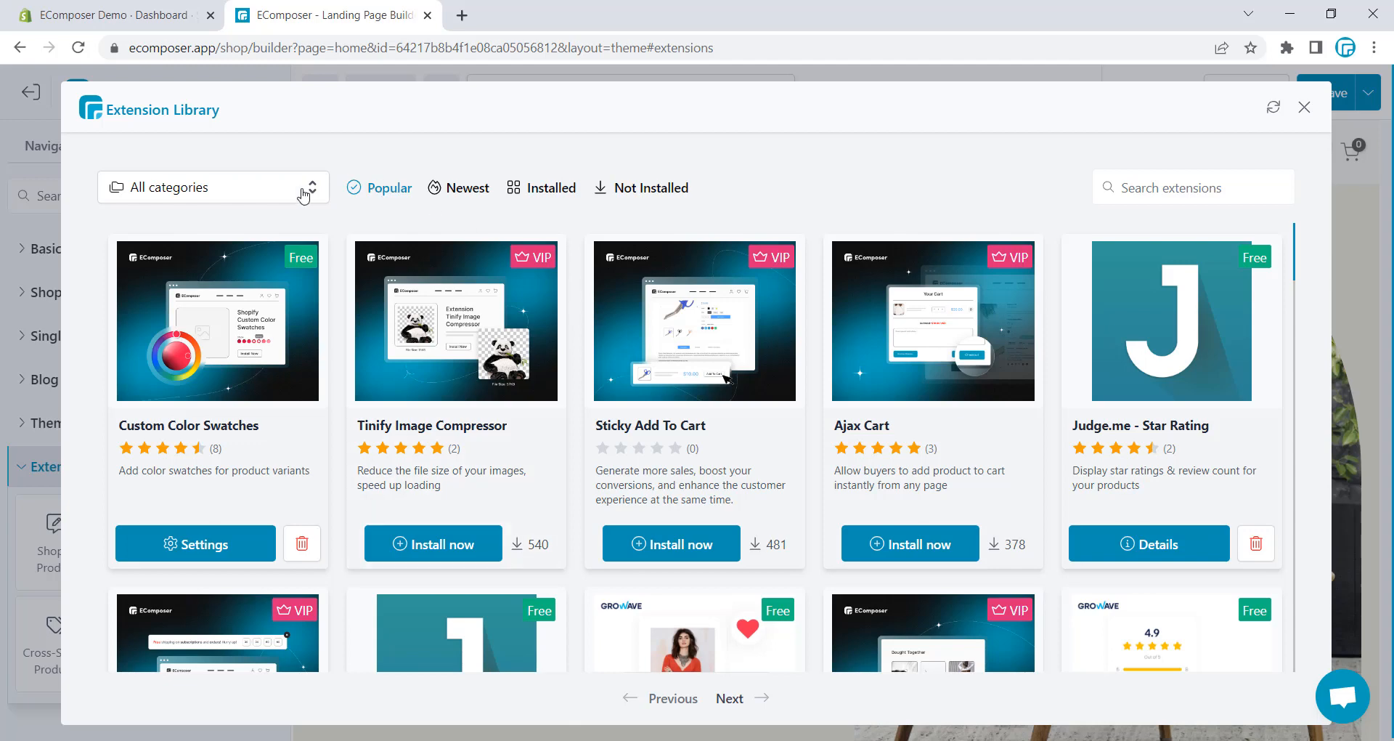
Step: Filter extensions to By EComposer, install Helpdesk, and dismiss the success message
click(213, 186)
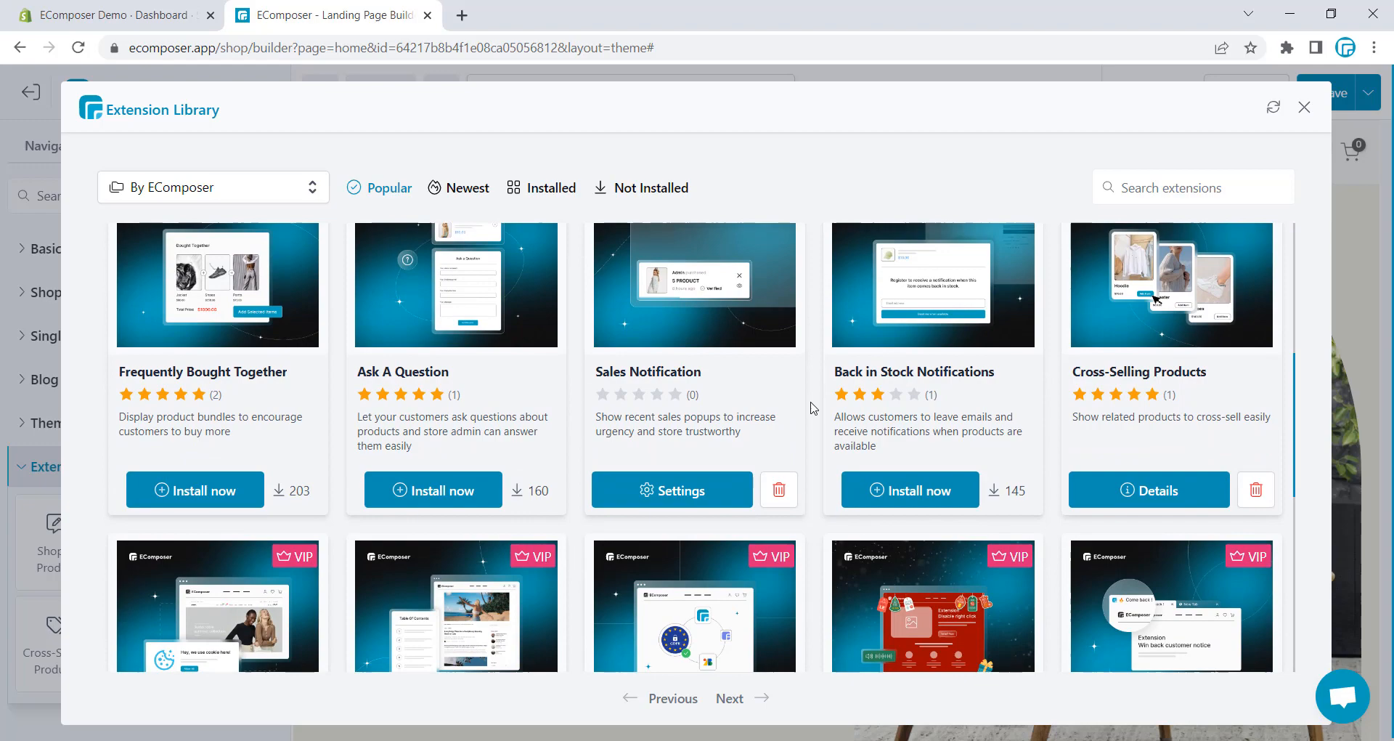
scroll(down, 3)
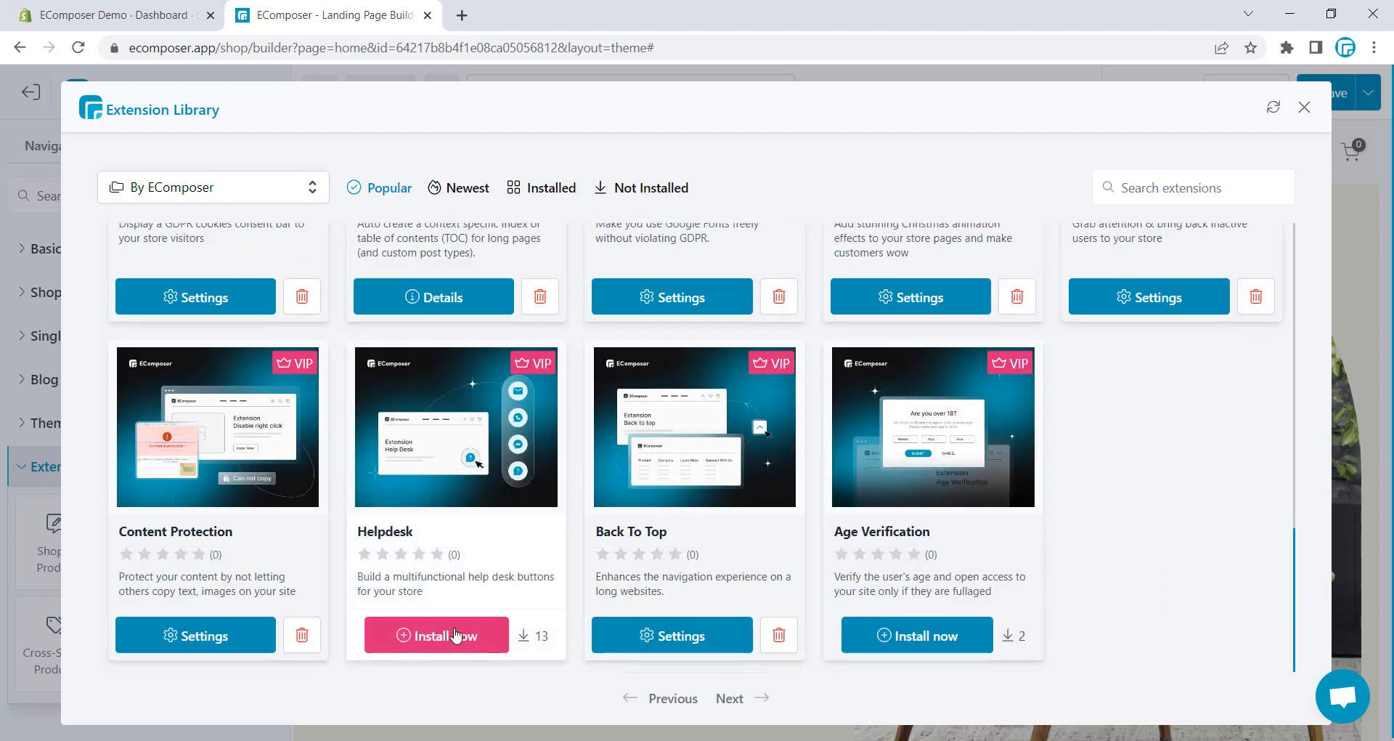
click(436, 635)
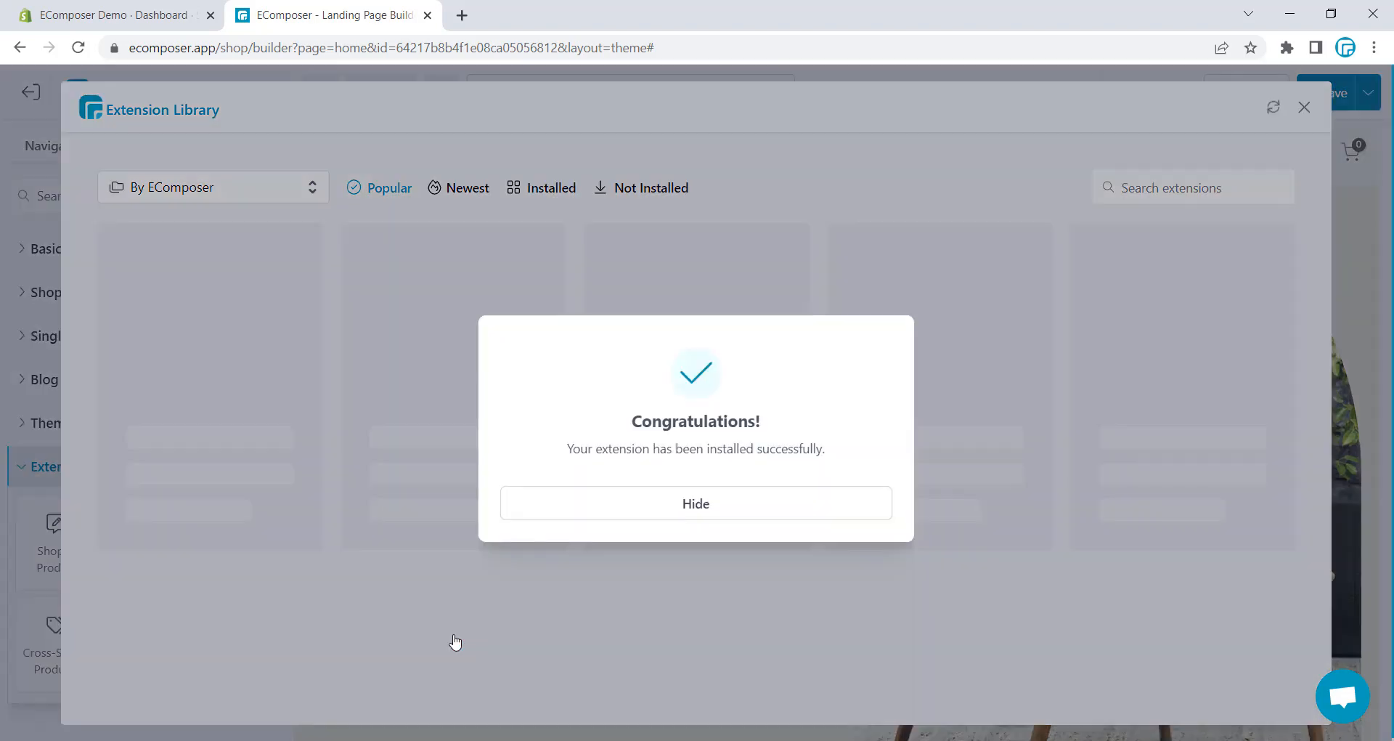
click(695, 503)
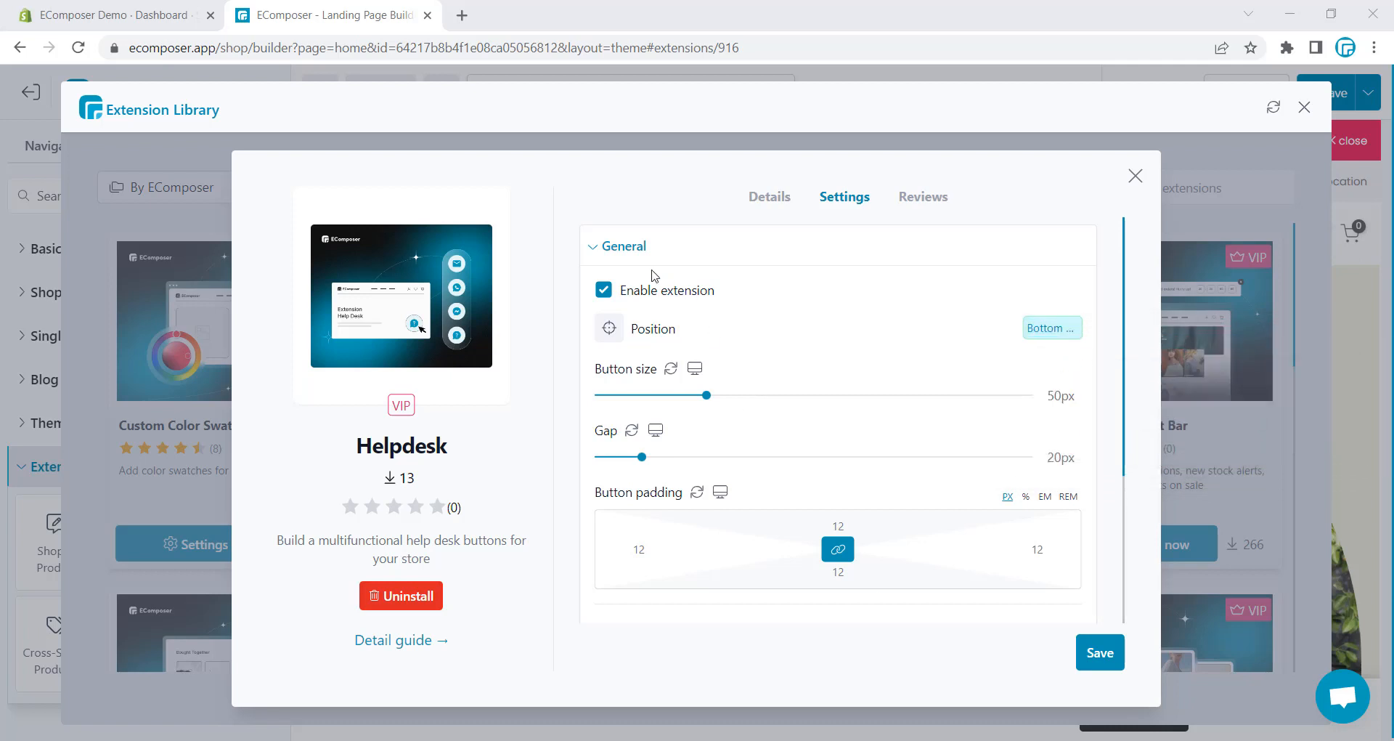
Step: Collapse and re-expand Helpdesk's General settings and adjust the button Position option
click(621, 245)
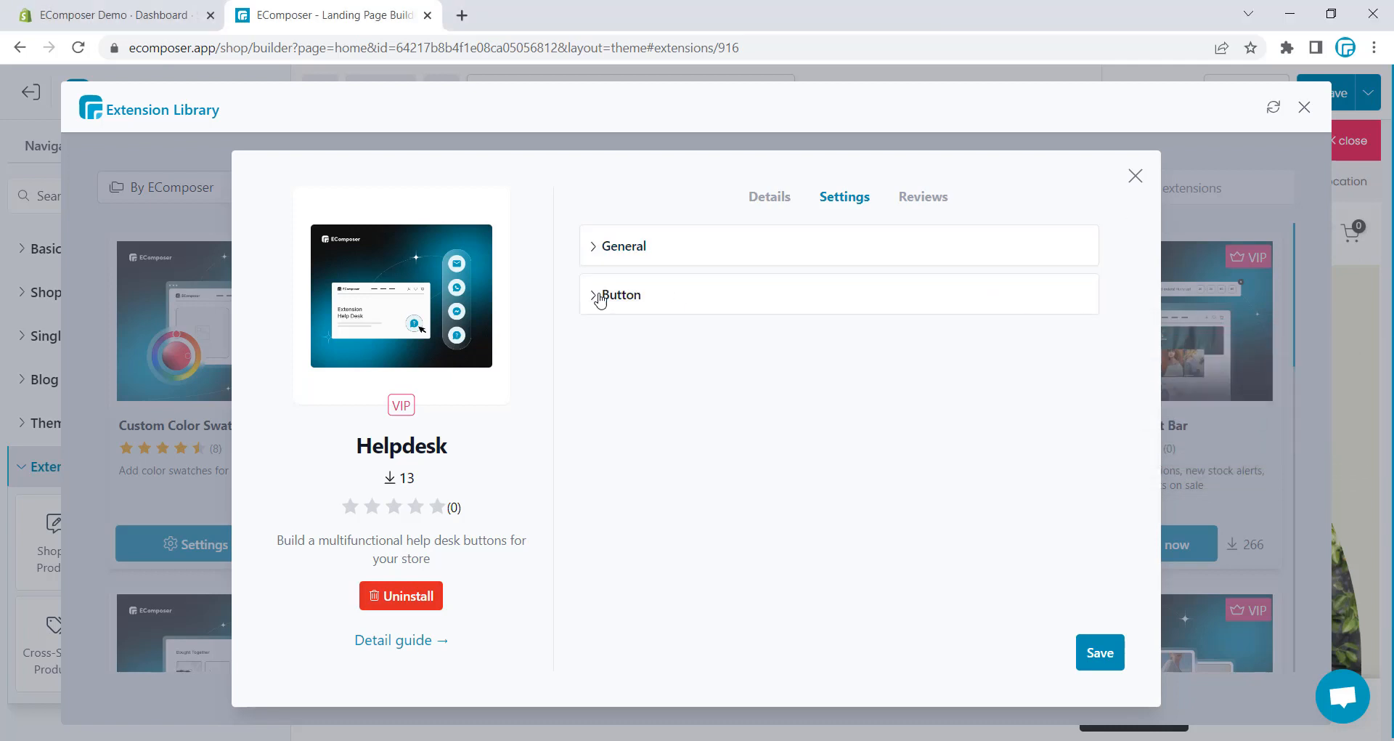
click(622, 245)
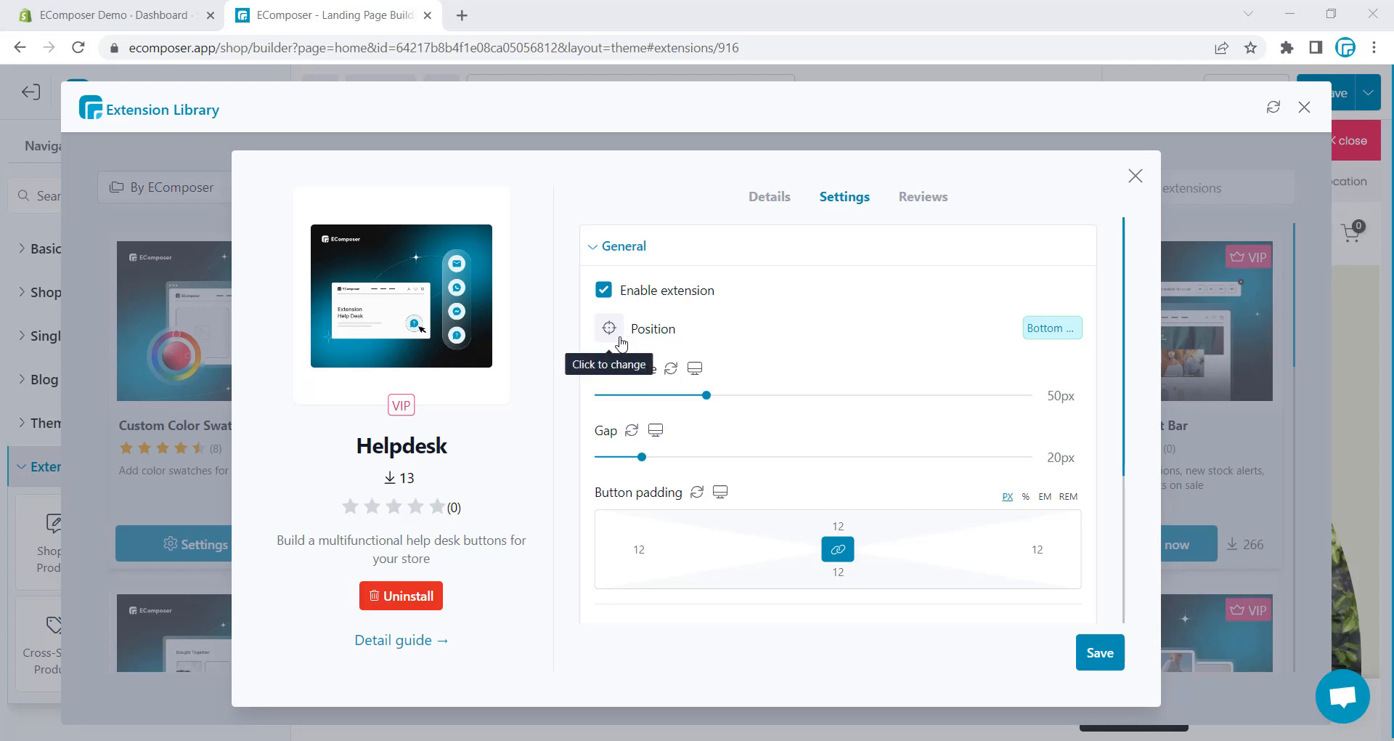
click(1051, 327)
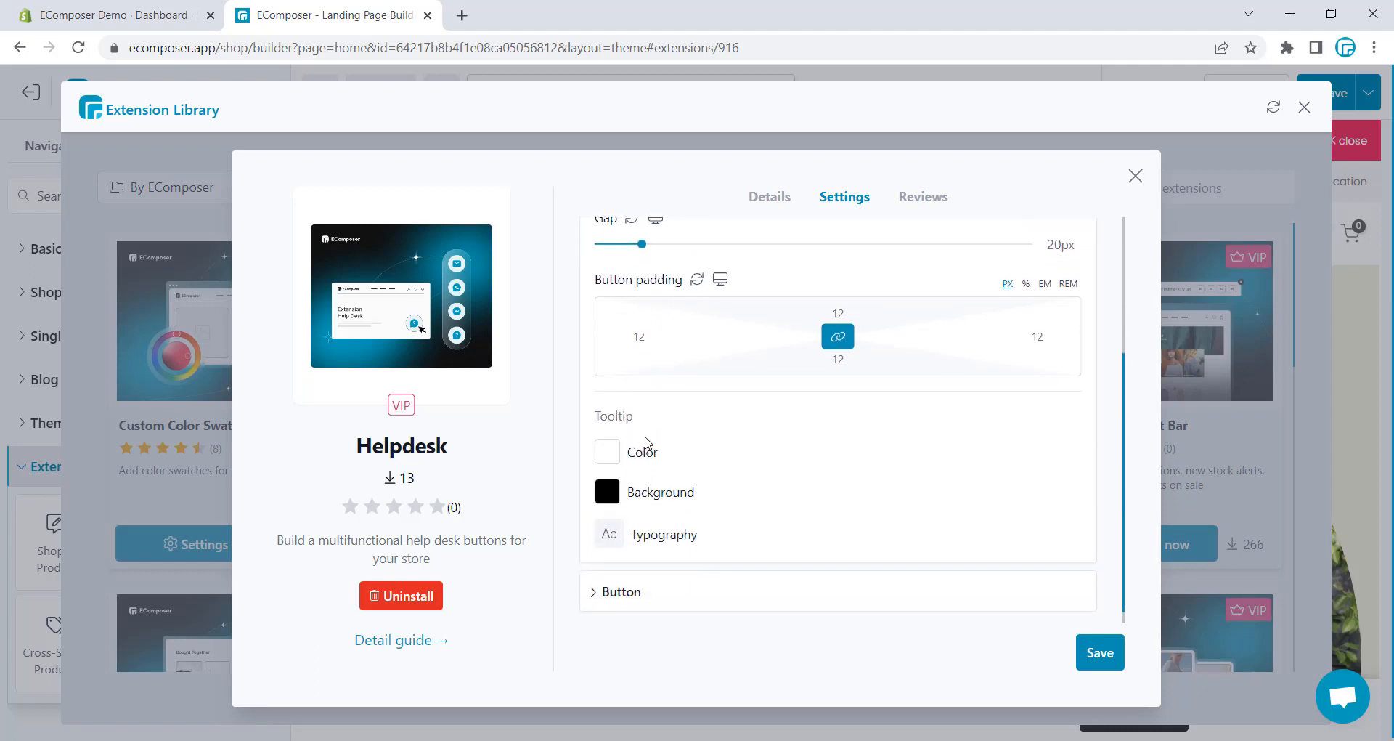
mouse_move(693, 546)
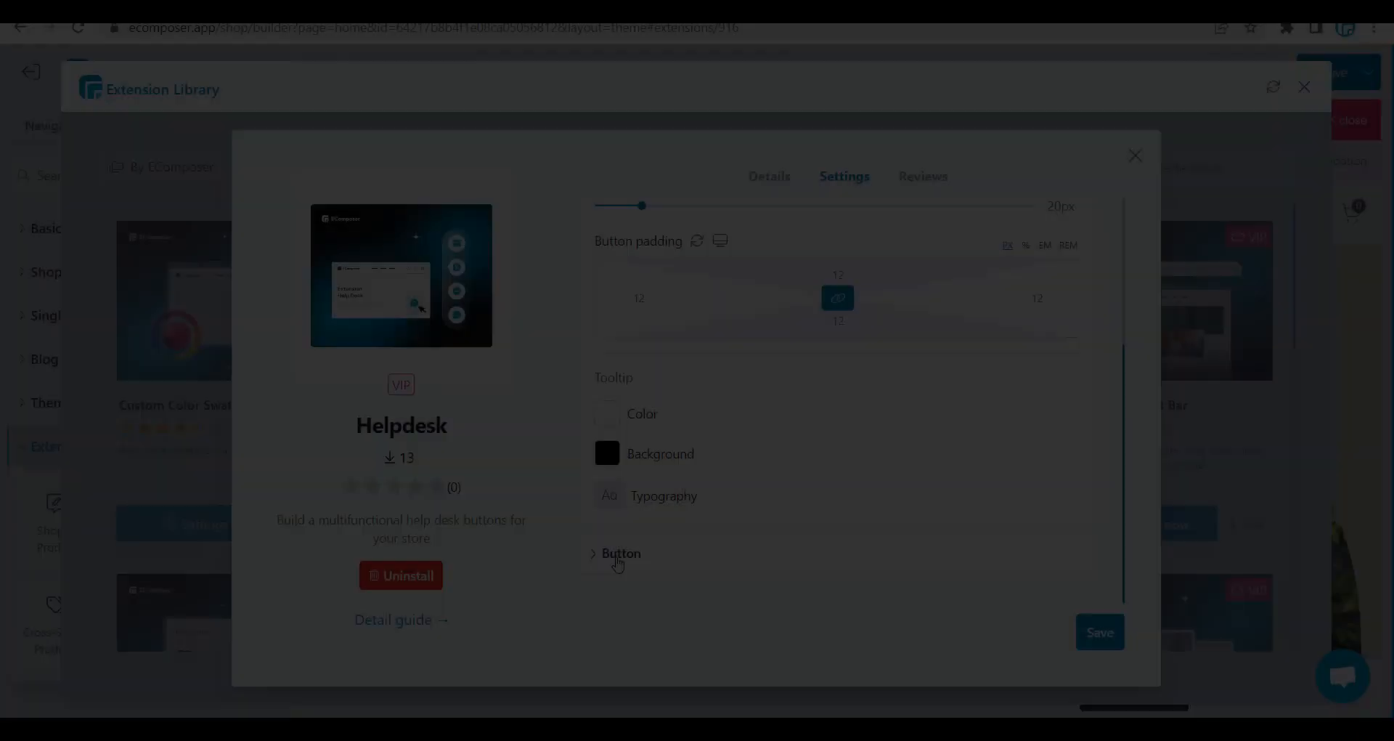
Step: Expand the button settings, enable sub buttons, and scroll down to the Sub buttons list
click(621, 552)
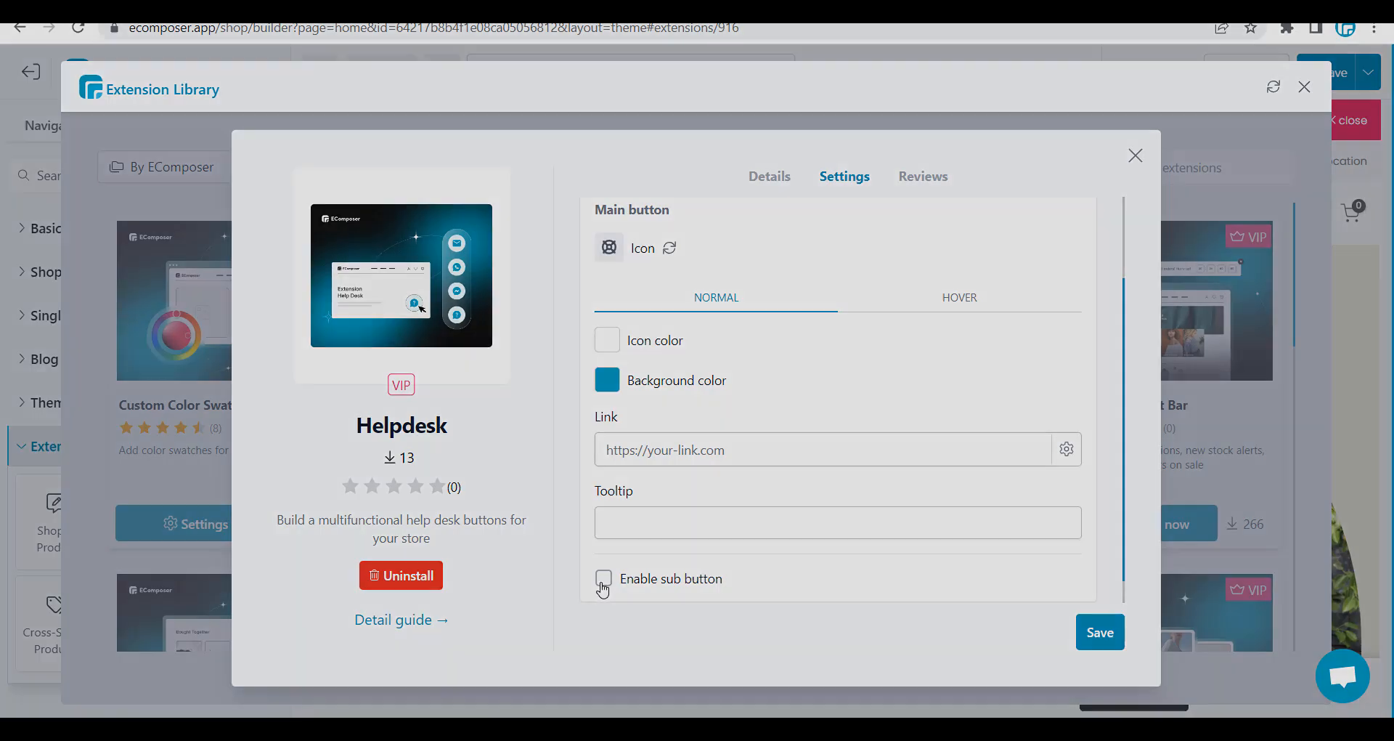
click(603, 579)
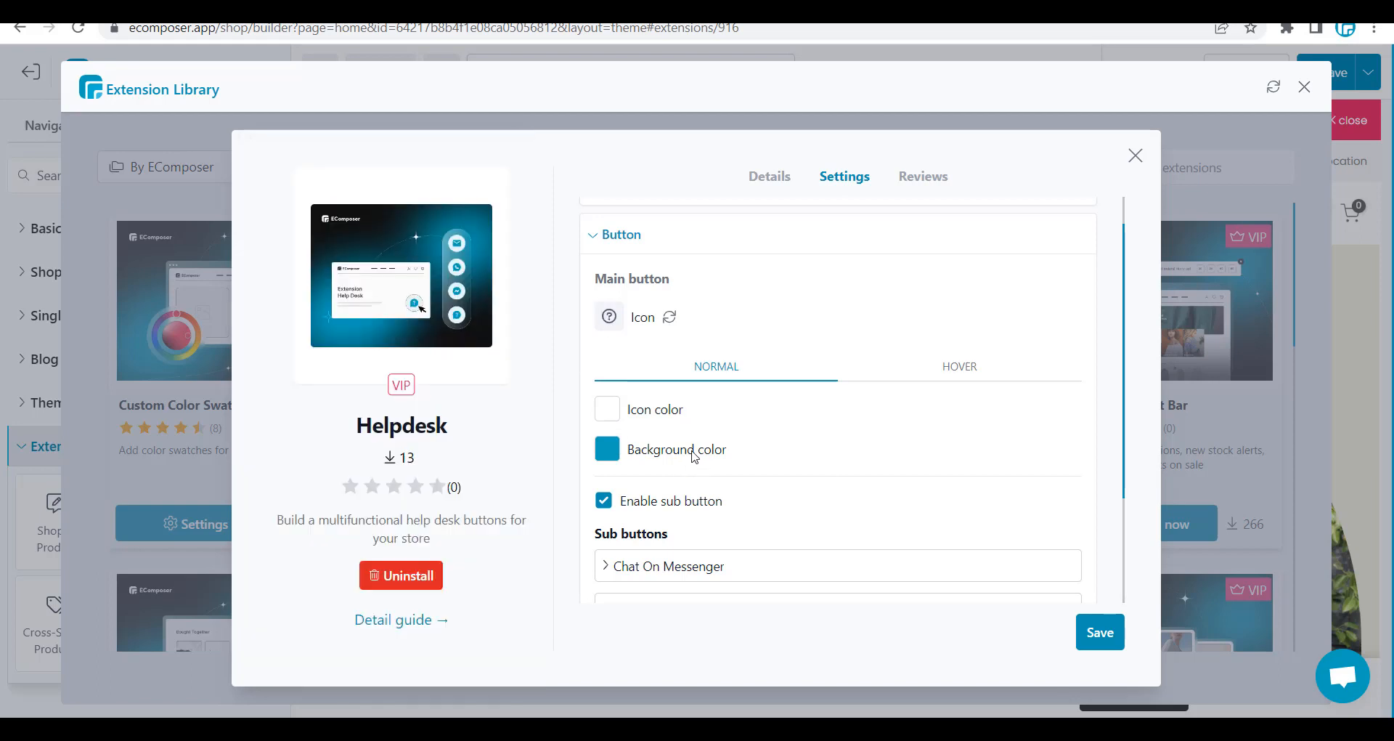
mouse_move(767, 380)
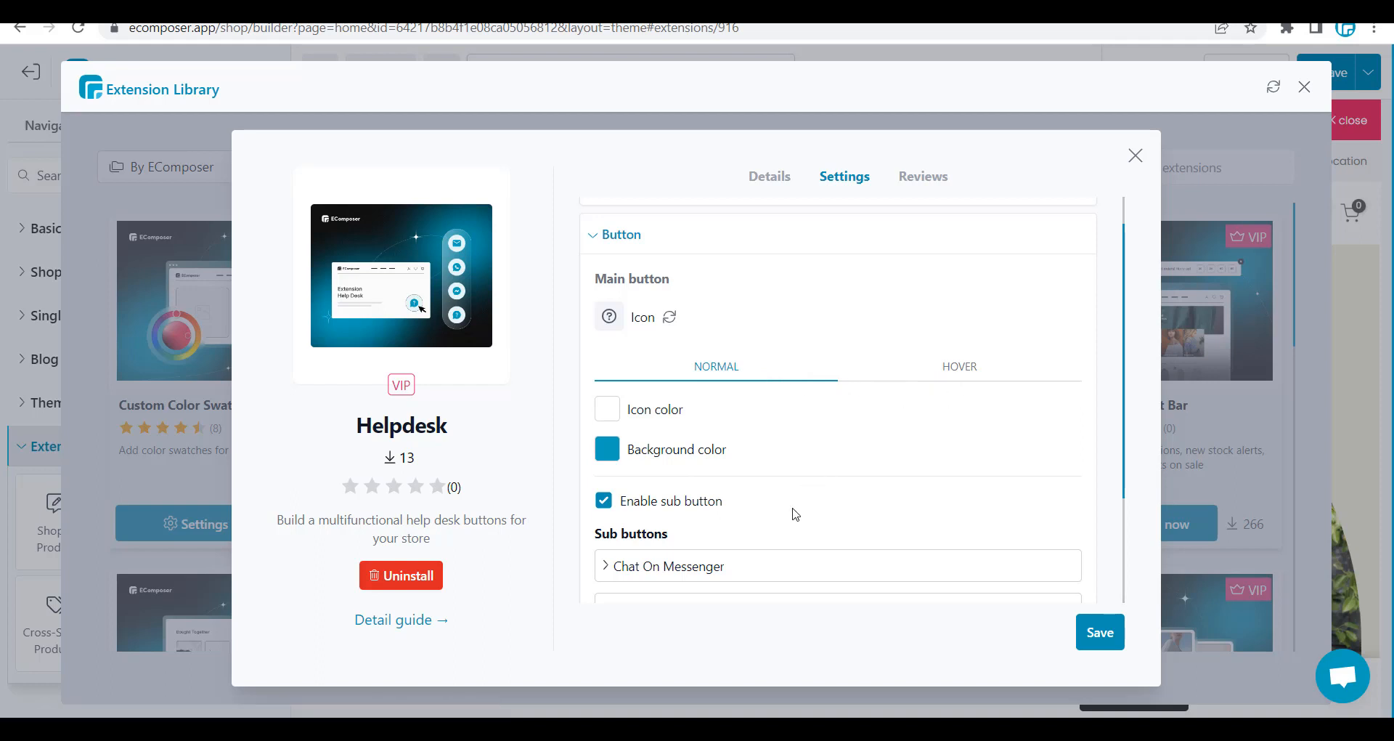
scroll(down, 3)
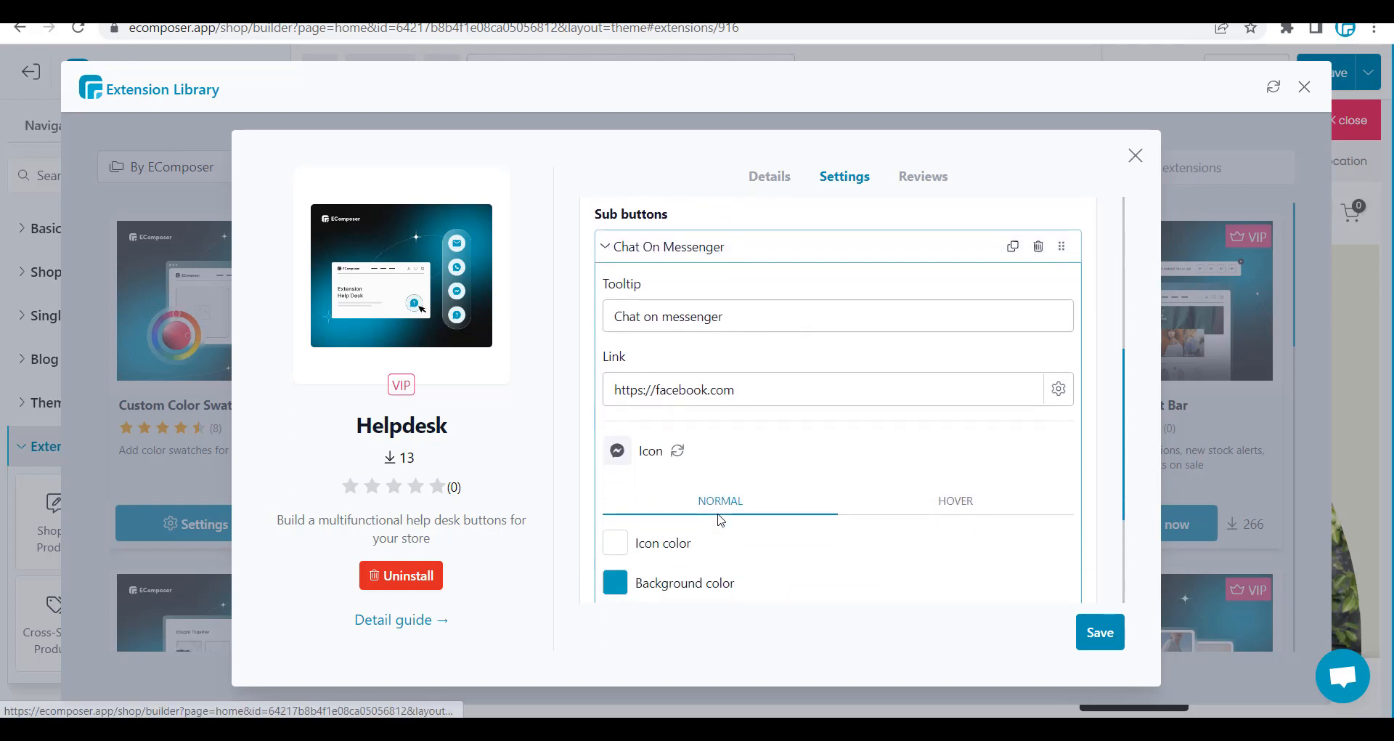
mouse_move(617, 449)
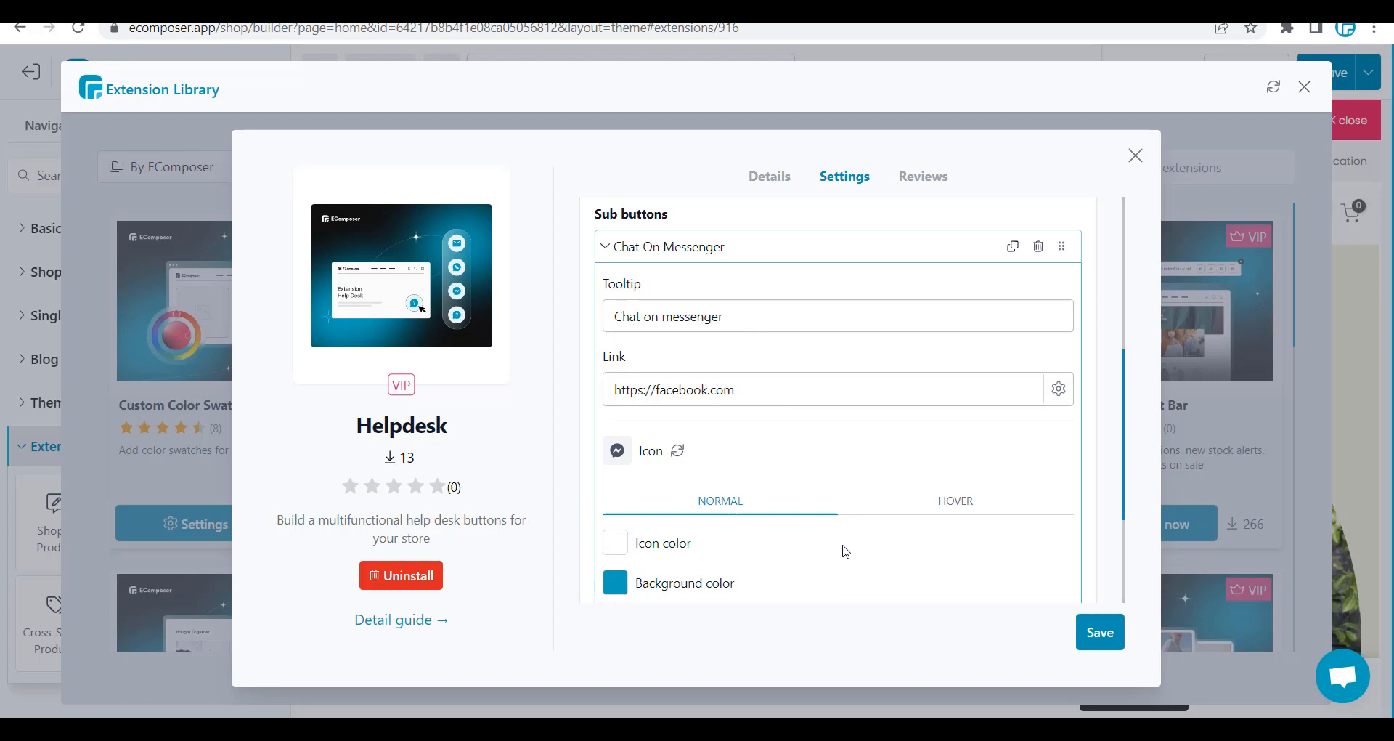
Step: Give the new FAQs sub button a question icon with #fff icon colour
scroll(down, 3)
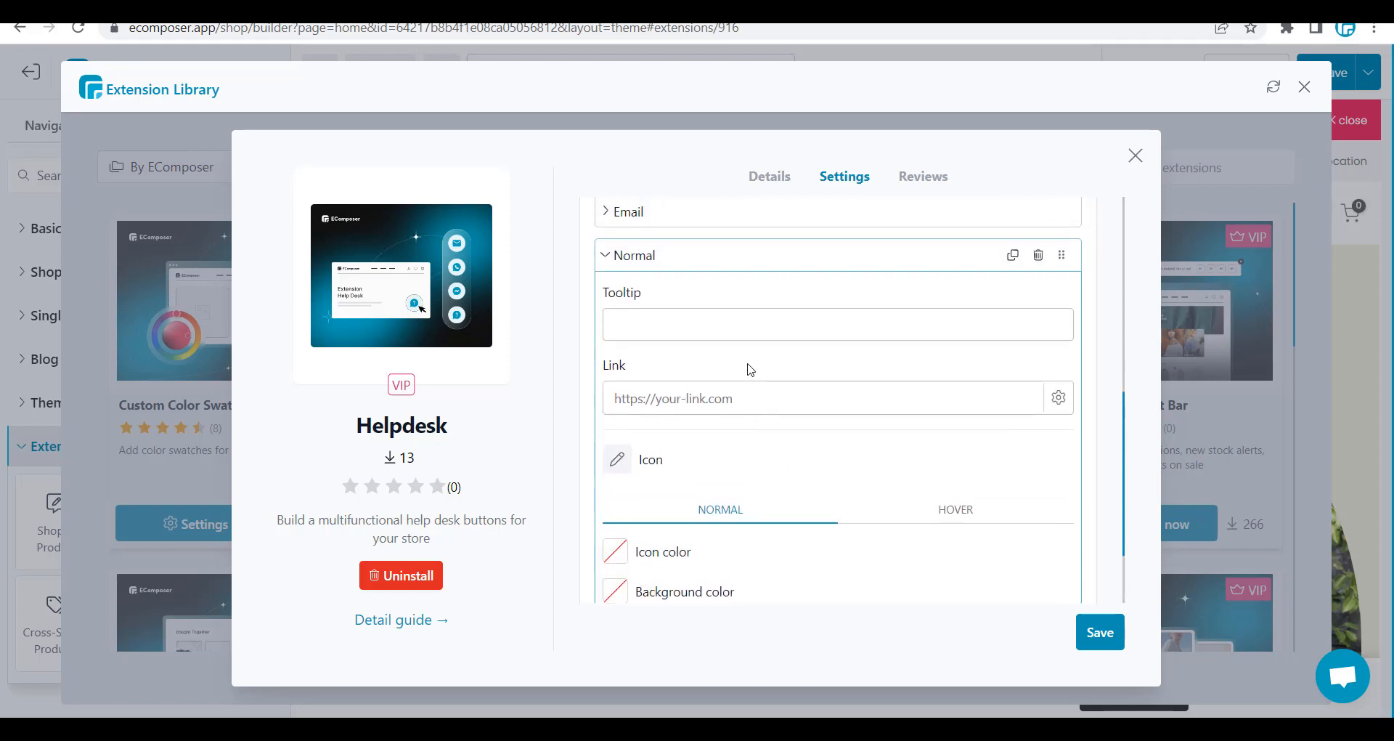
click(837, 324)
text(https://help.ecomposer.io)
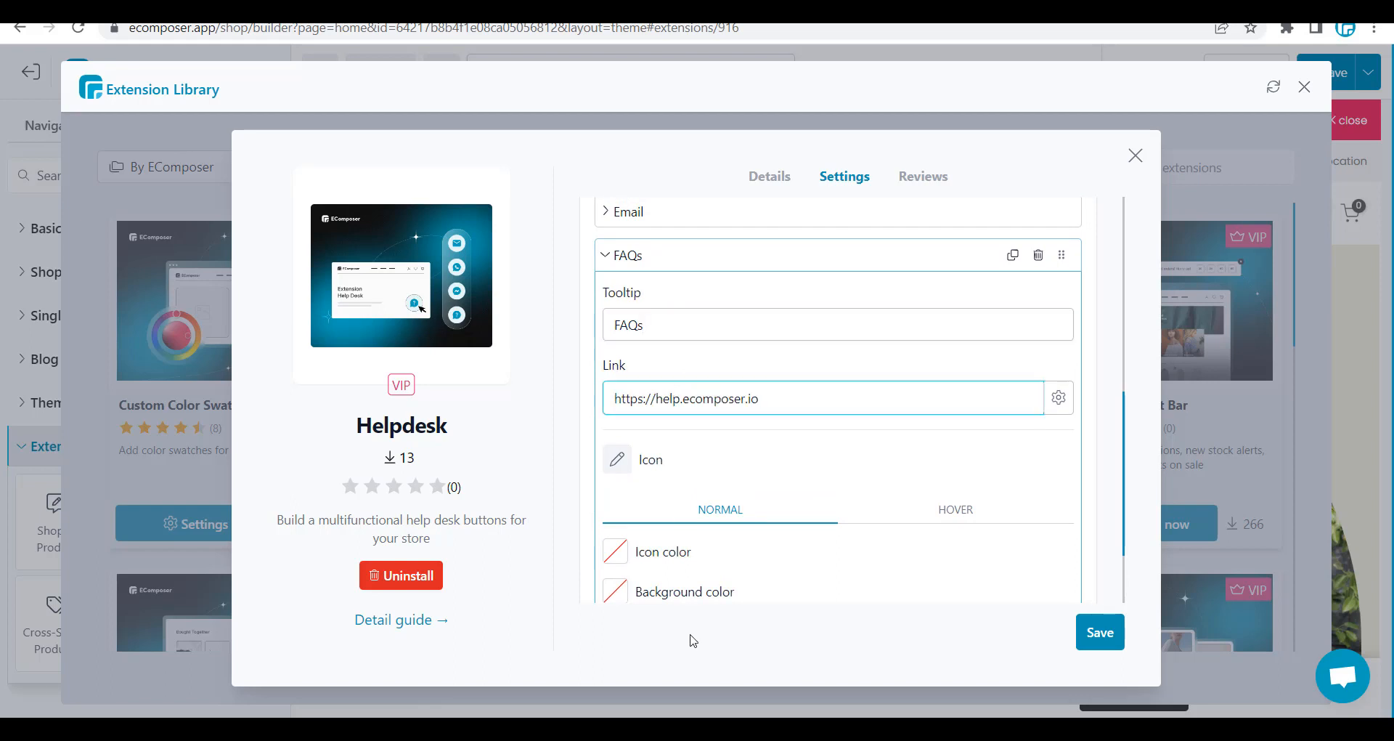
click(617, 459)
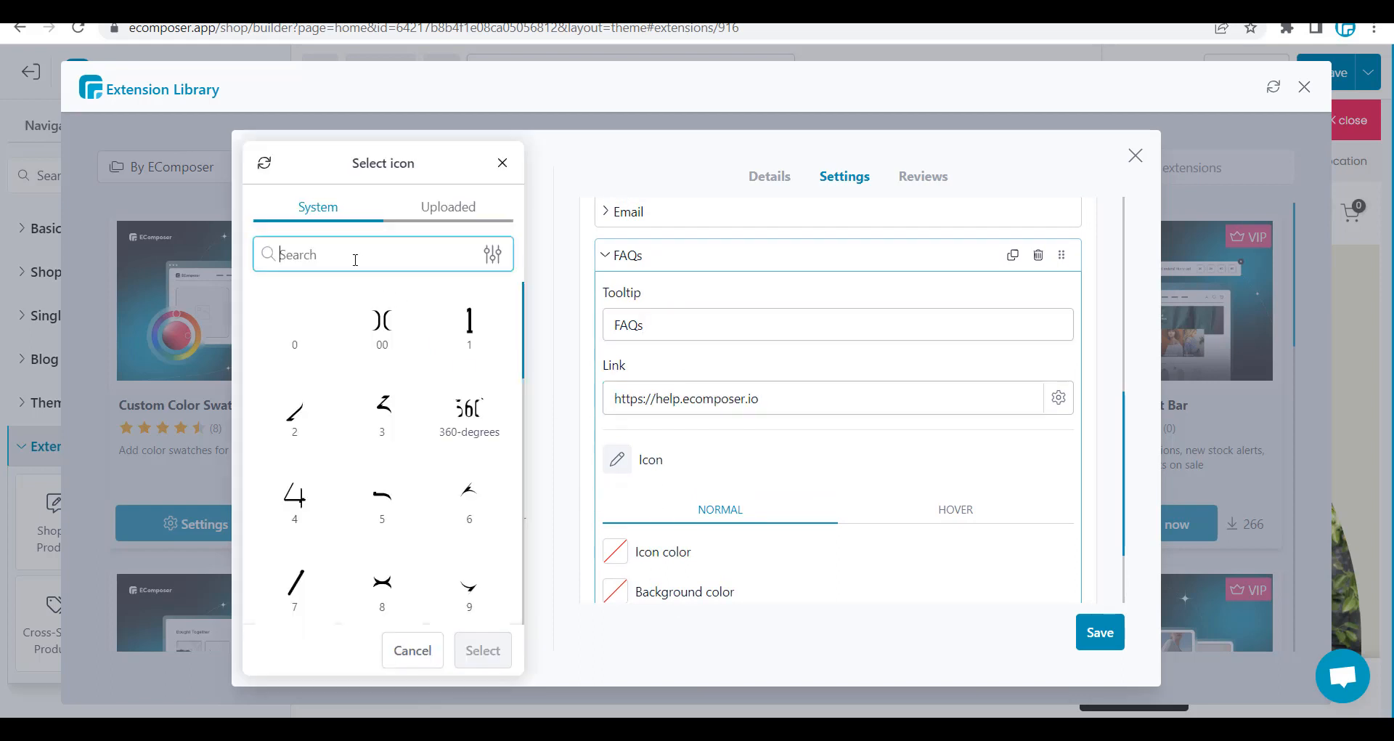
text(question)
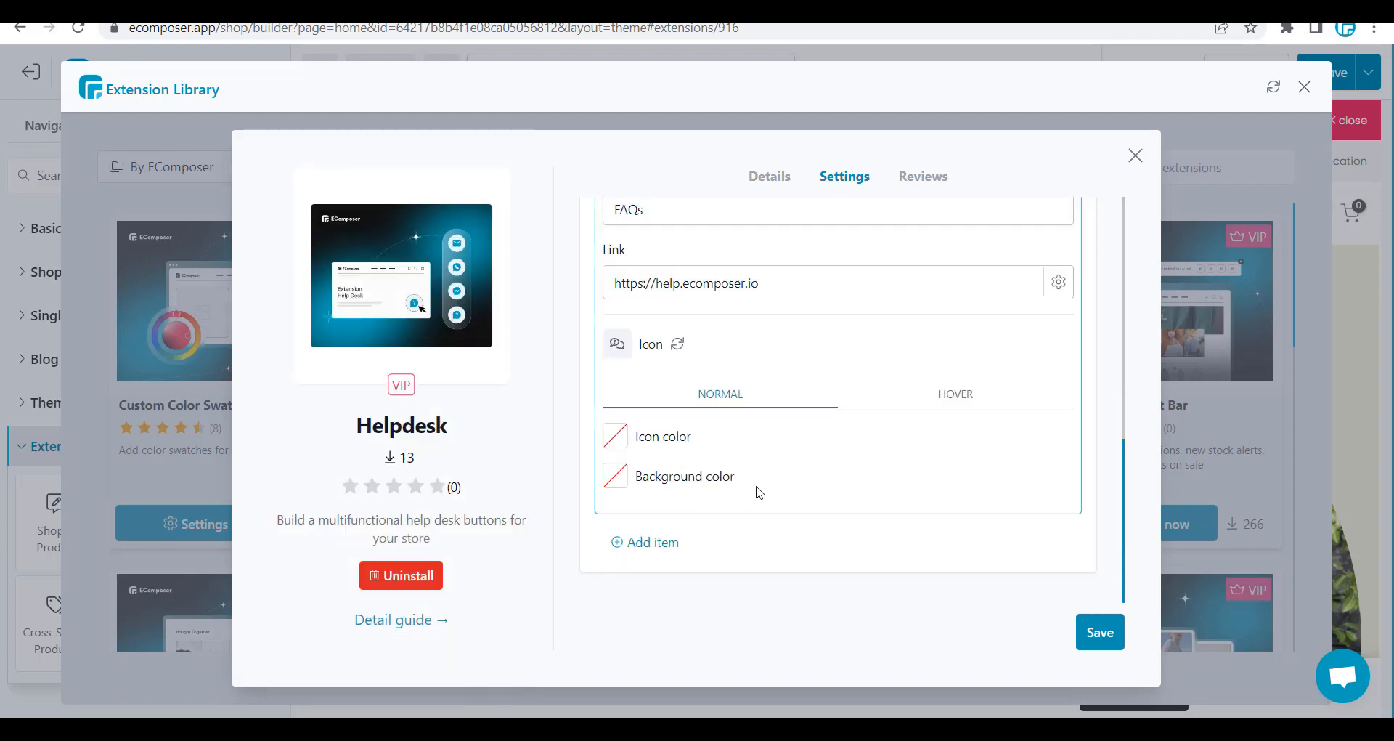
click(615, 436)
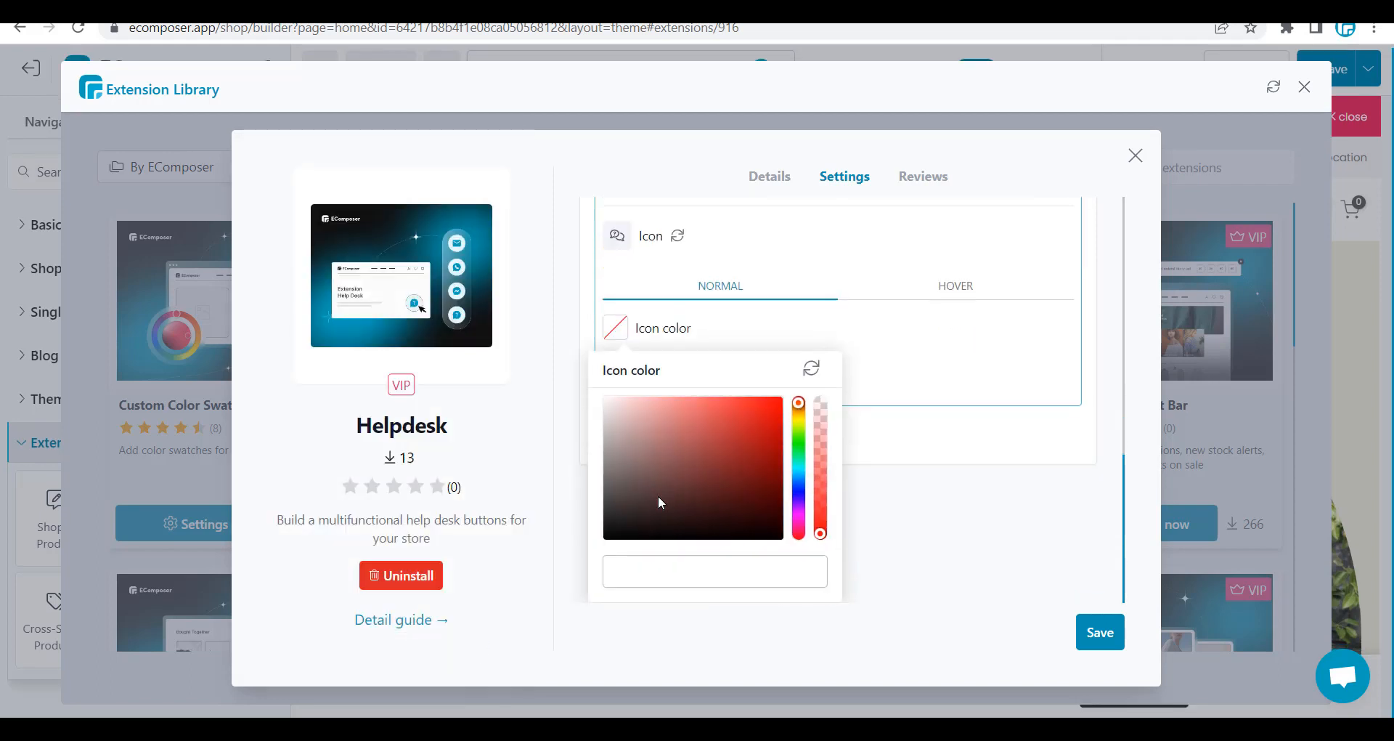
text(#fff)
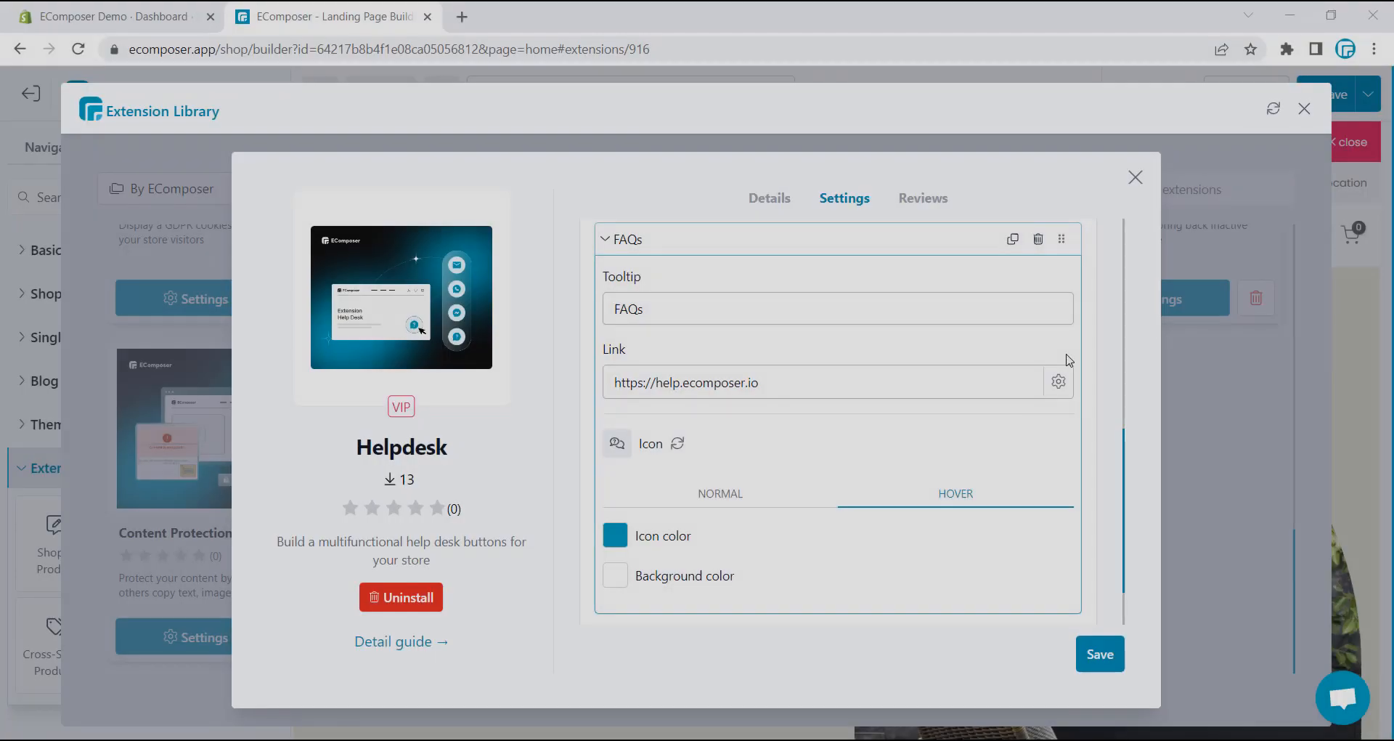
Step: Set the FAQs link to open in a new window with nofollow
click(1058, 382)
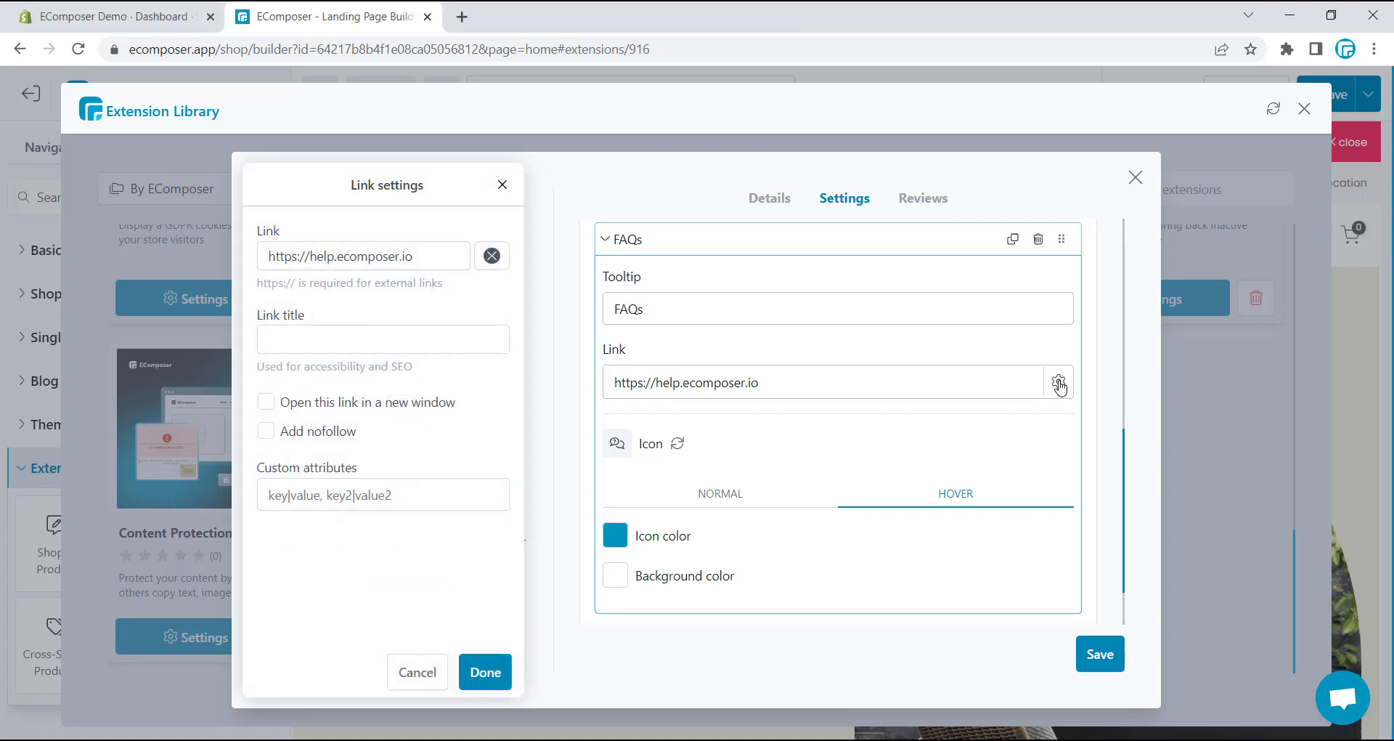
click(265, 401)
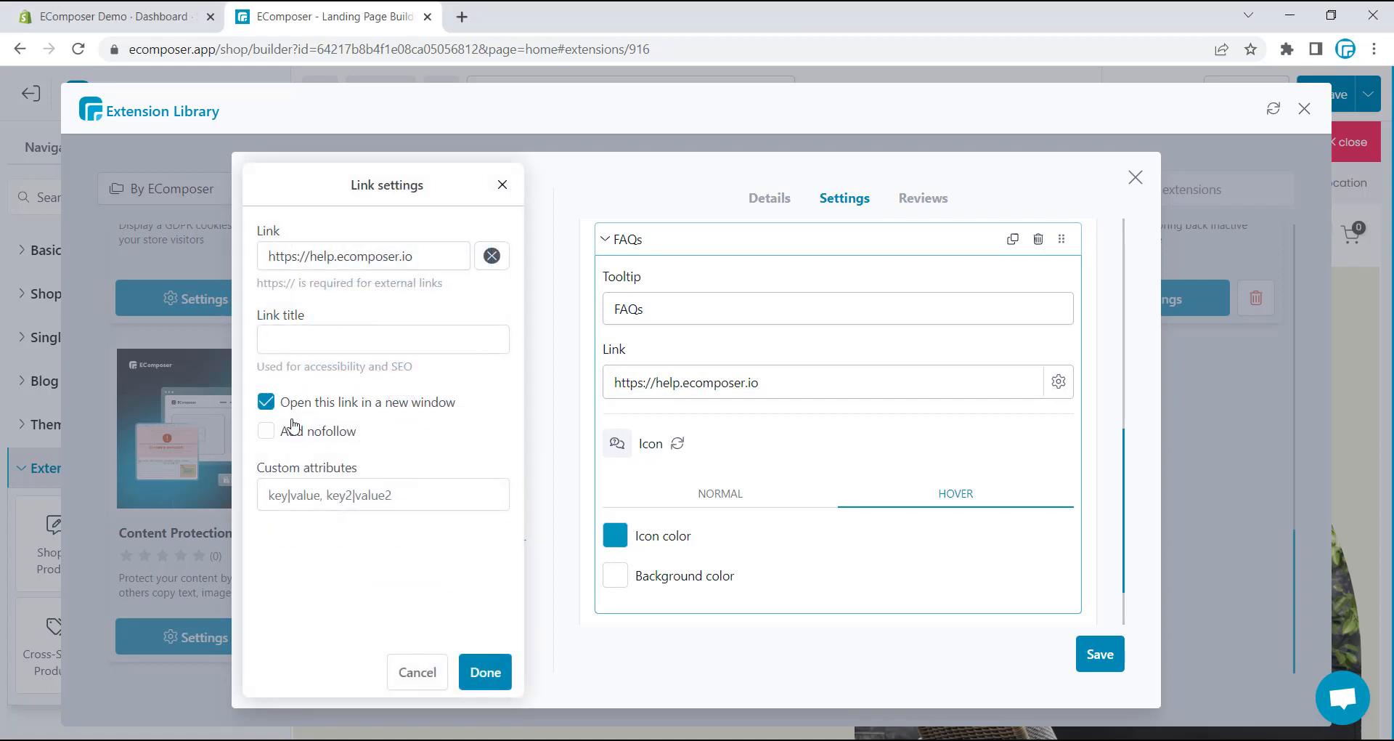
click(265, 431)
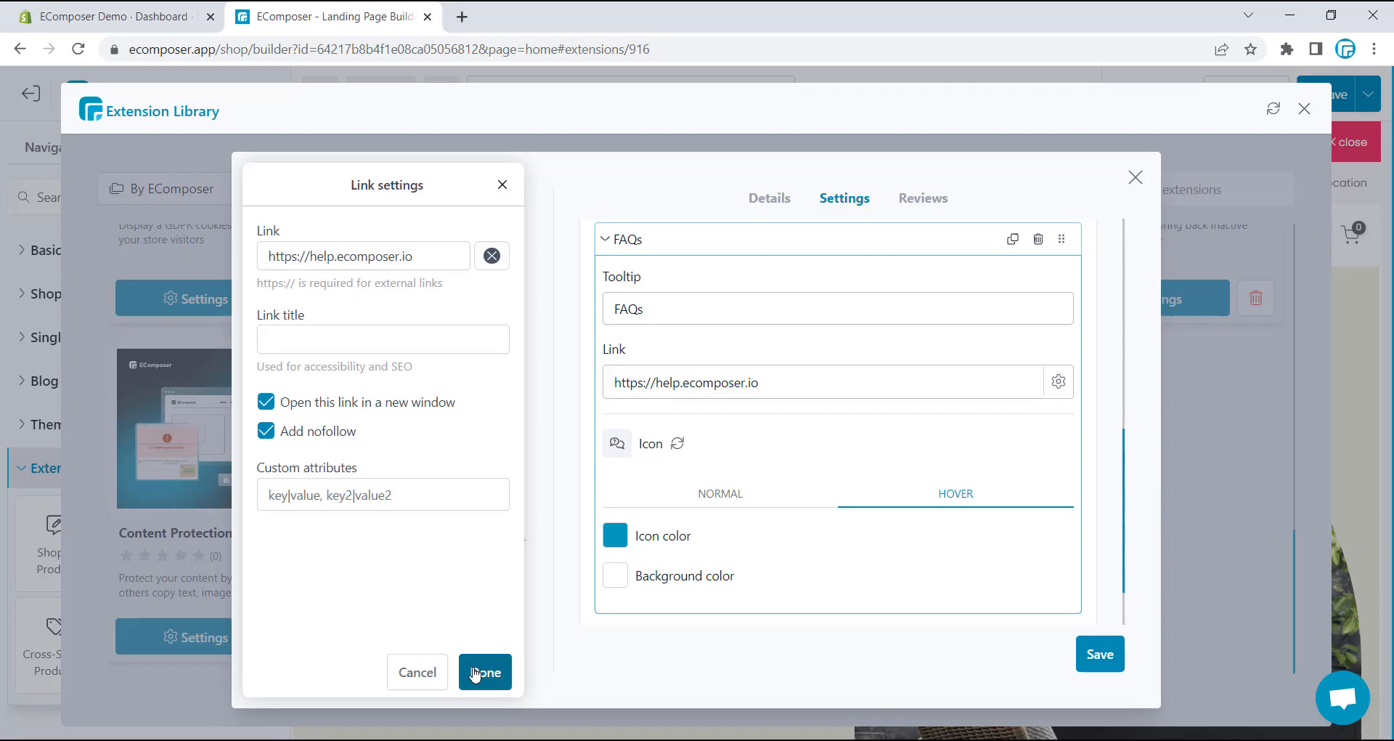
click(485, 671)
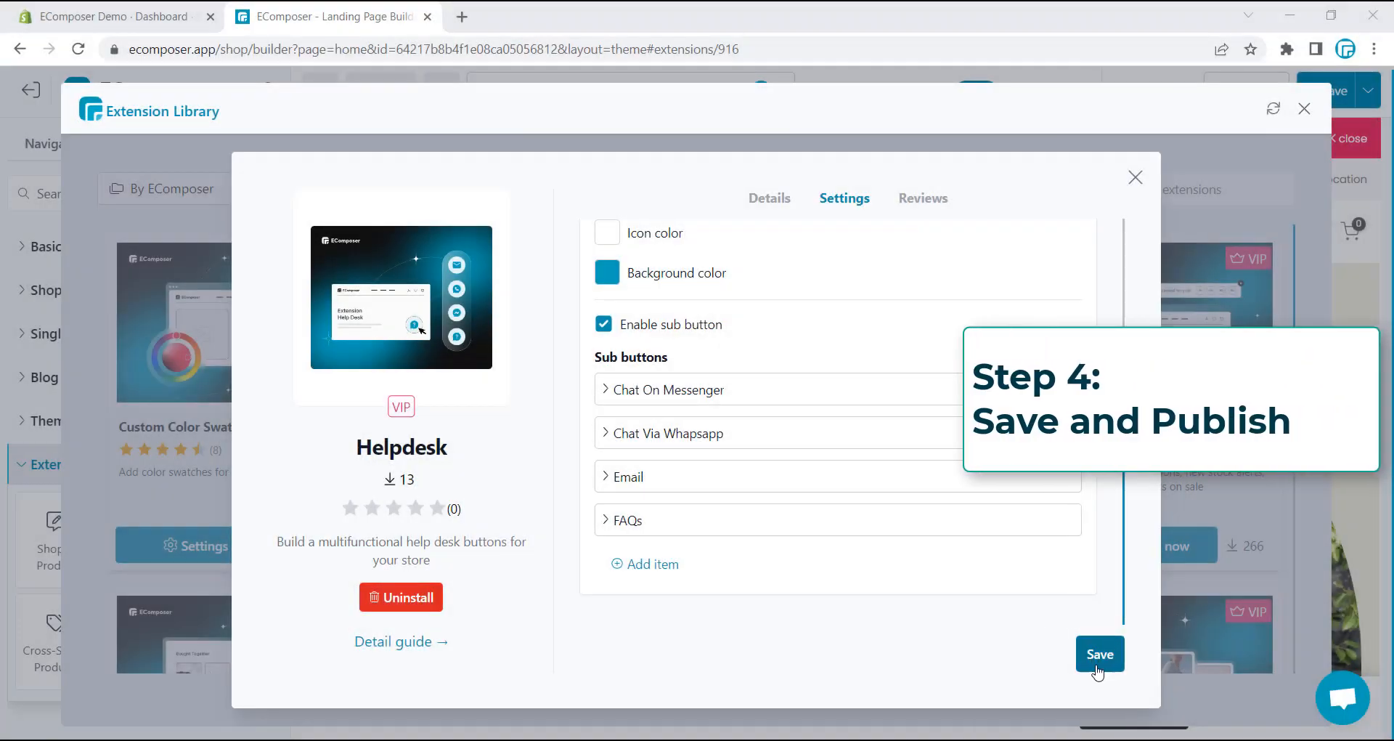
Step: Save the Helpdesk settings, then use Save and publish on the Furniture page and view it live
click(1100, 653)
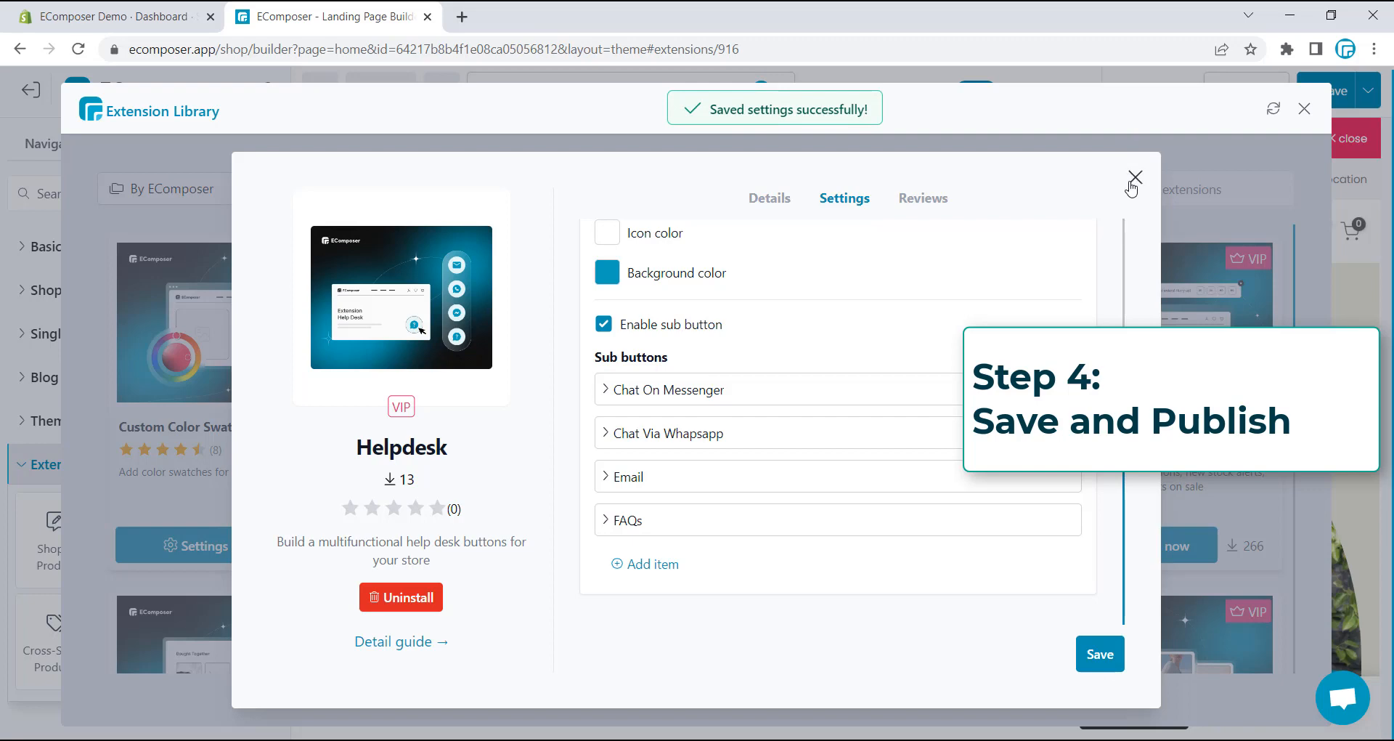
click(1136, 178)
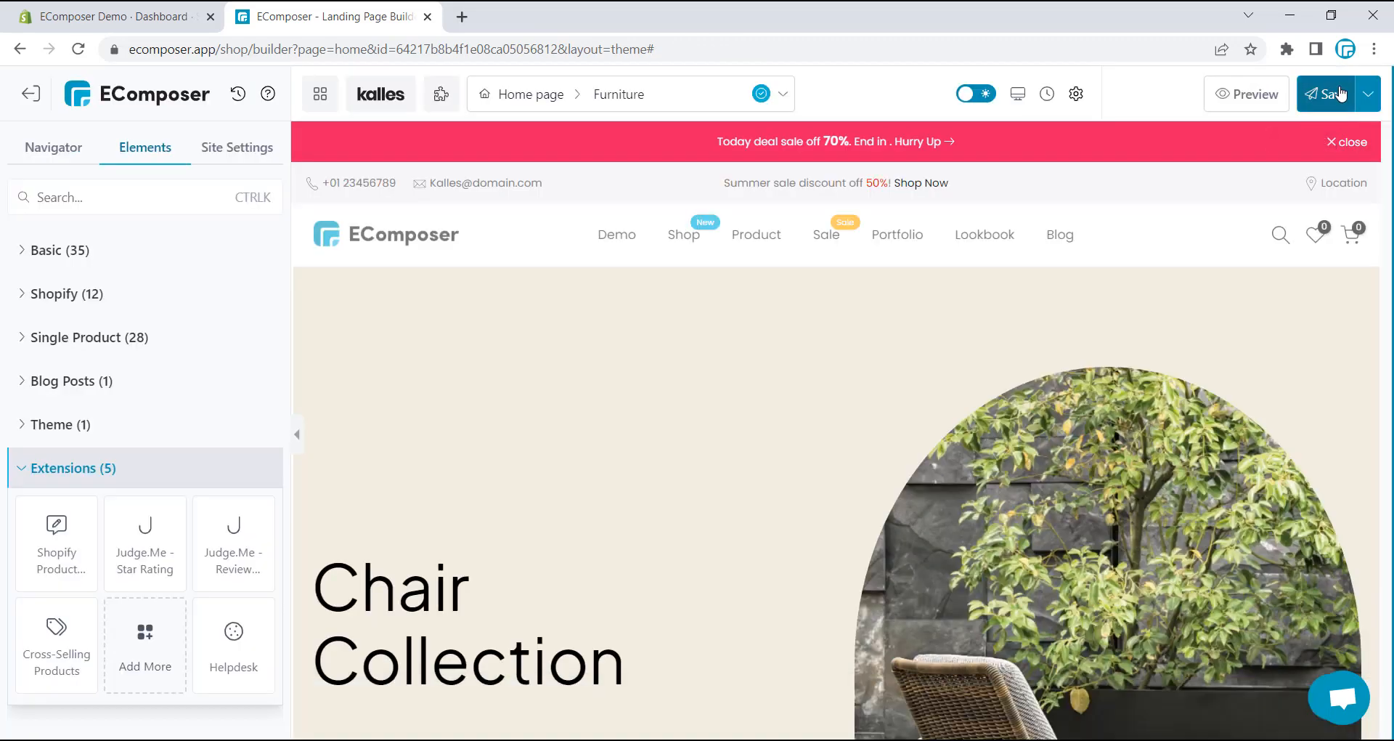
click(1331, 94)
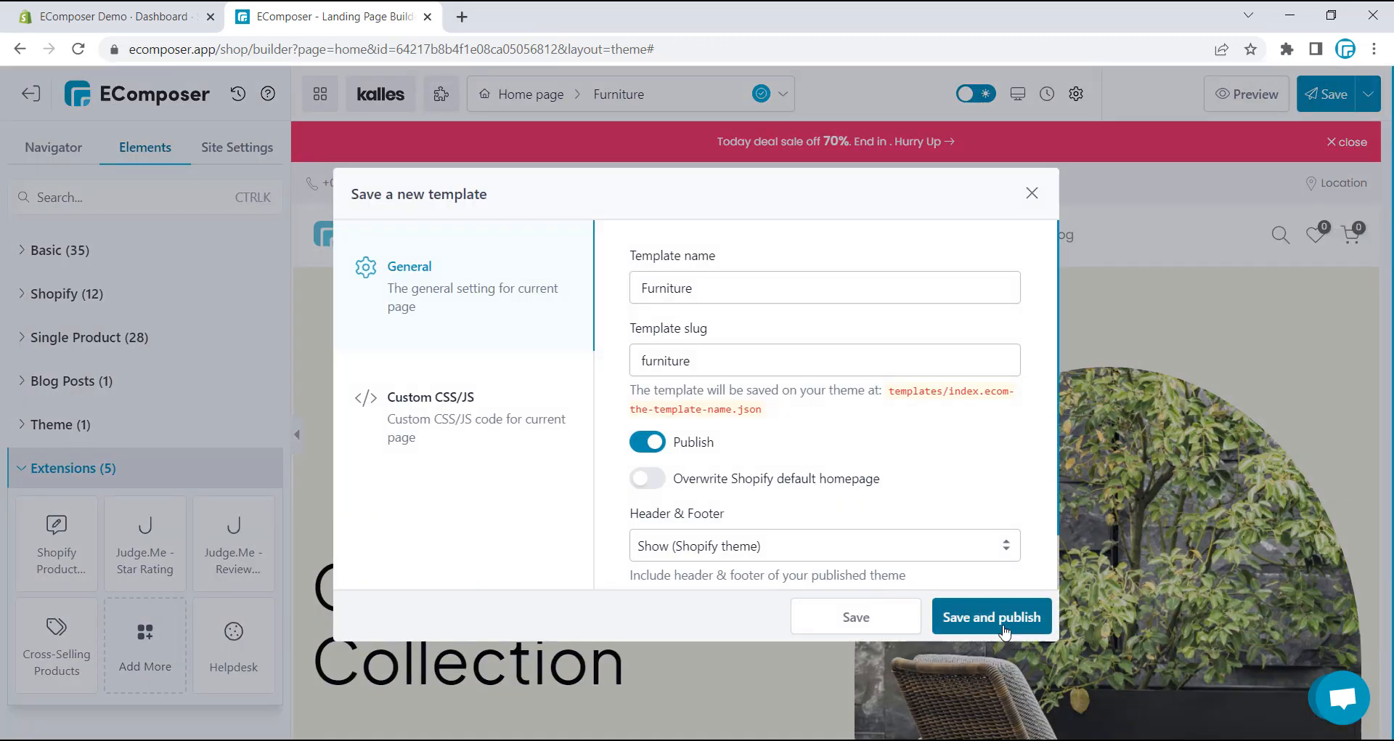
click(990, 615)
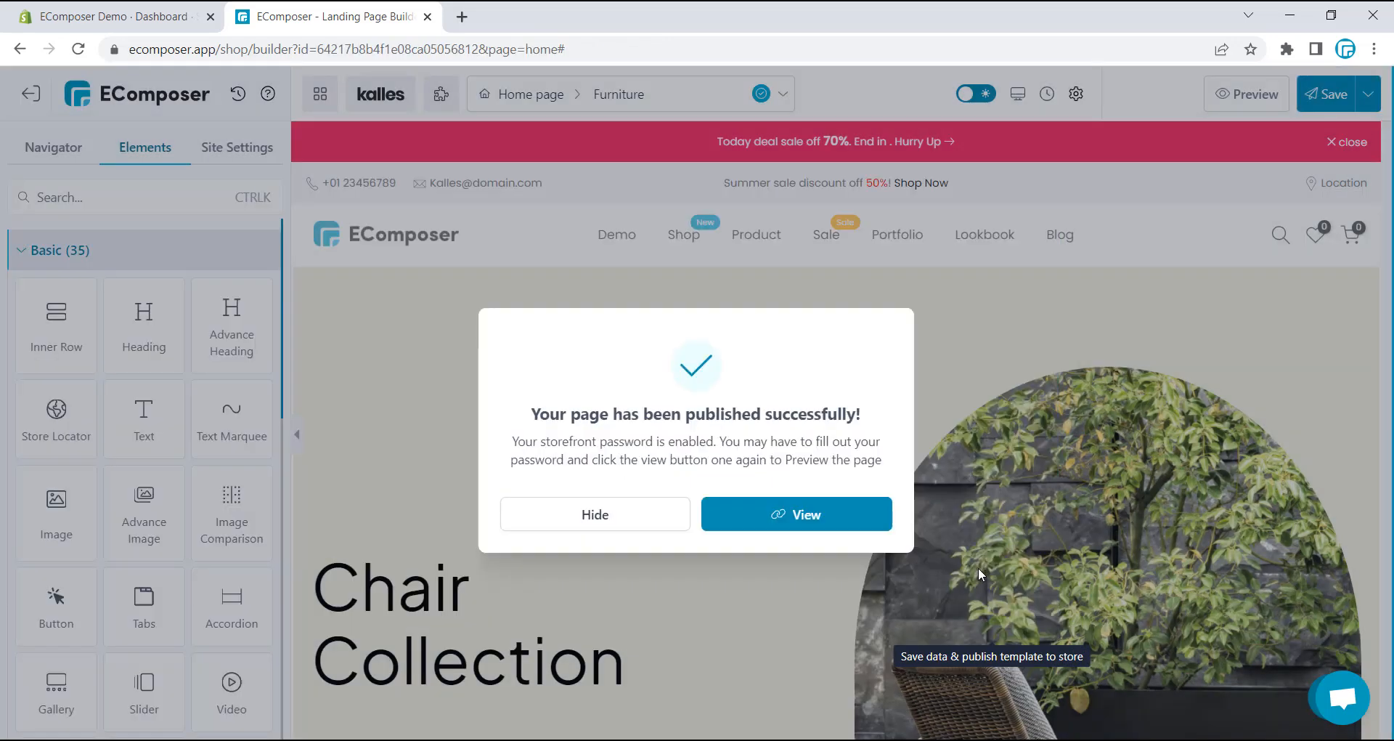
click(796, 514)
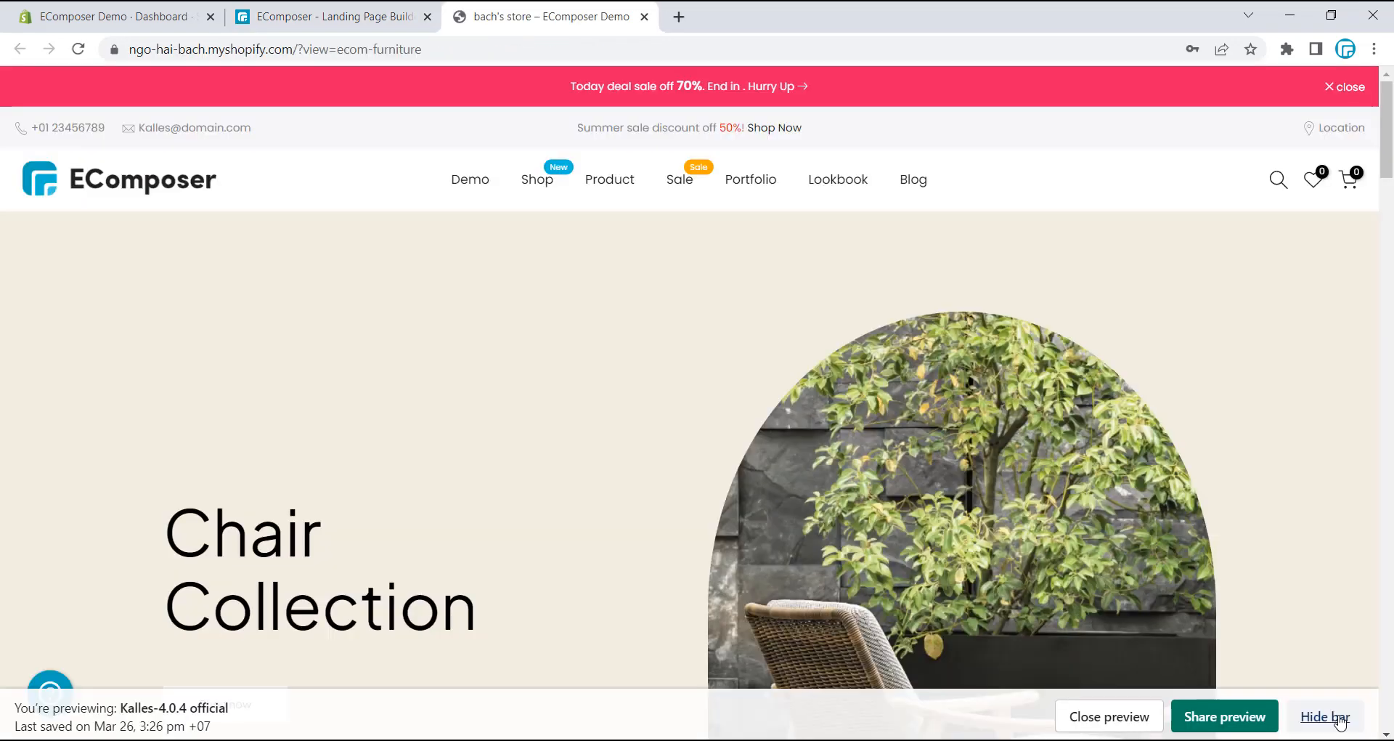
Step: Hide the preview bar and try the FAQs helpdesk button on the live Furniture page
click(1324, 716)
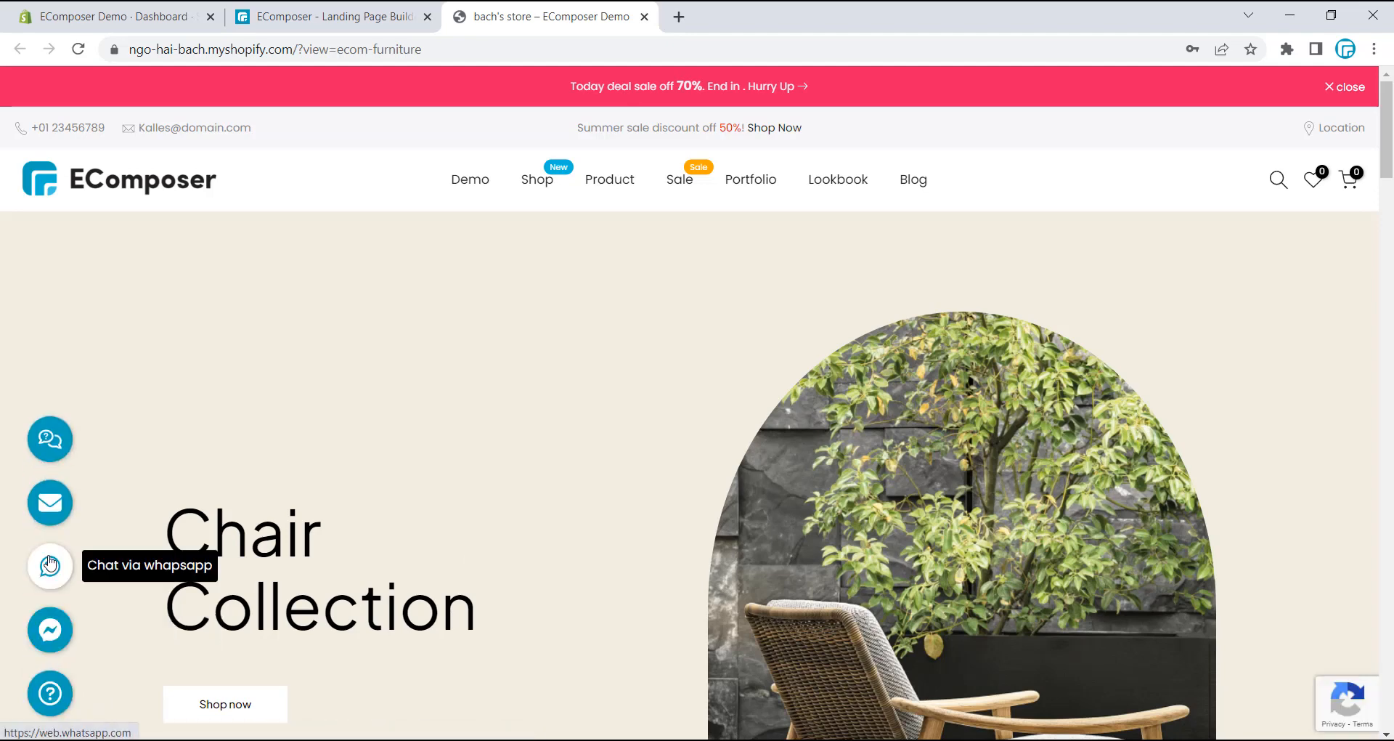
mouse_move(49, 439)
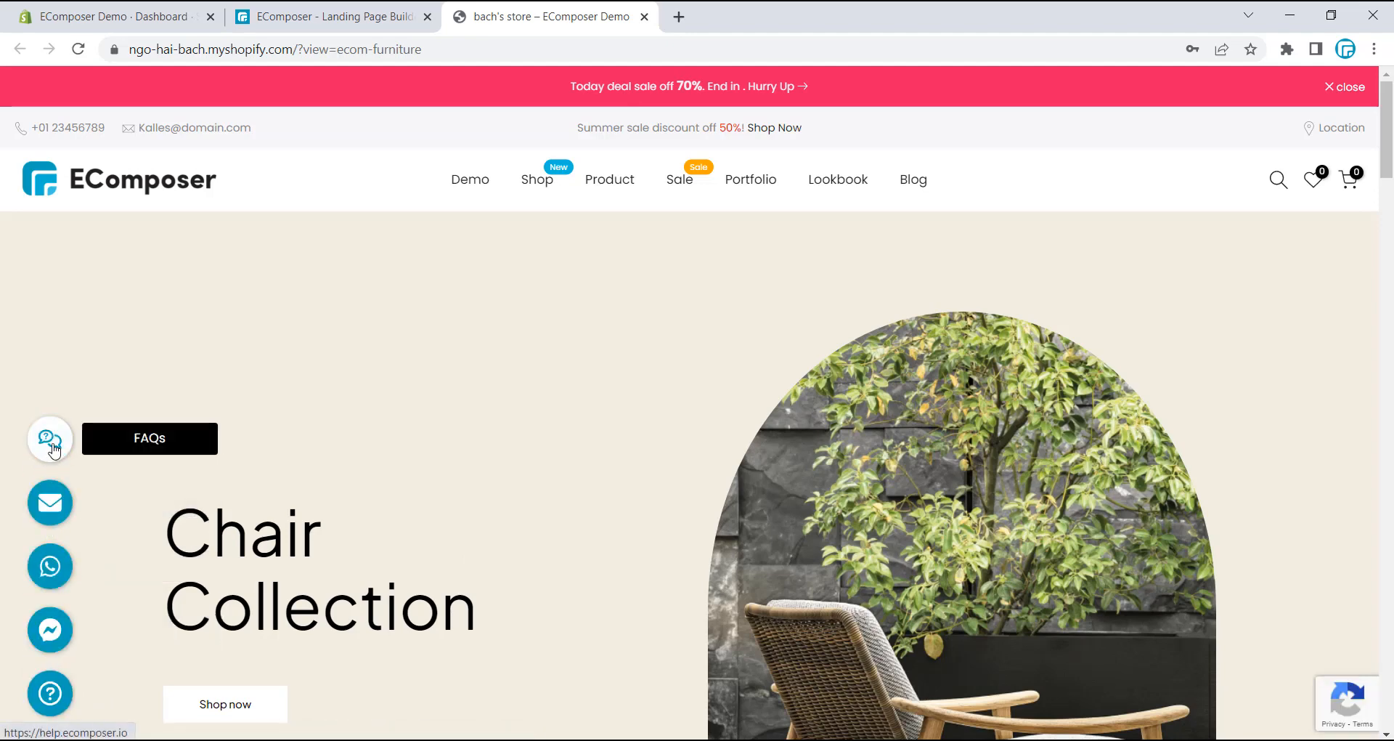
click(49, 438)
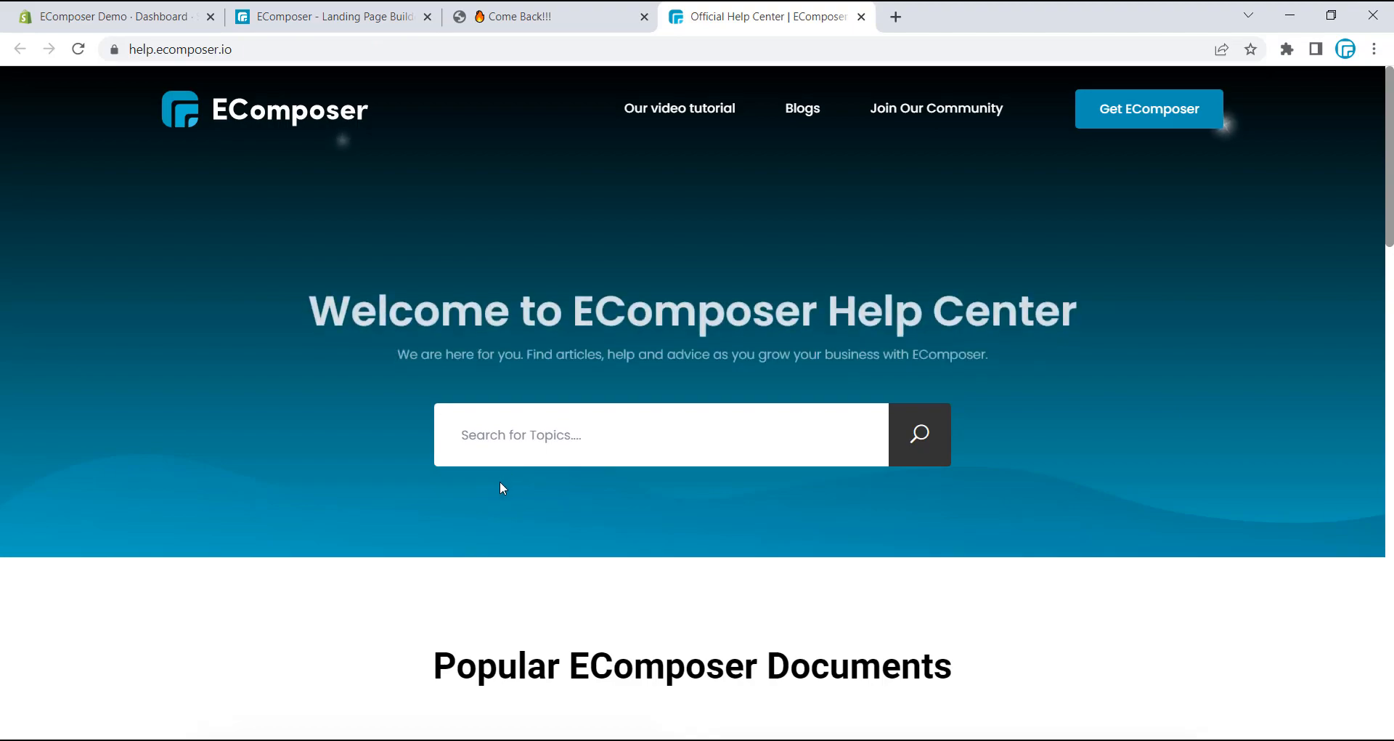